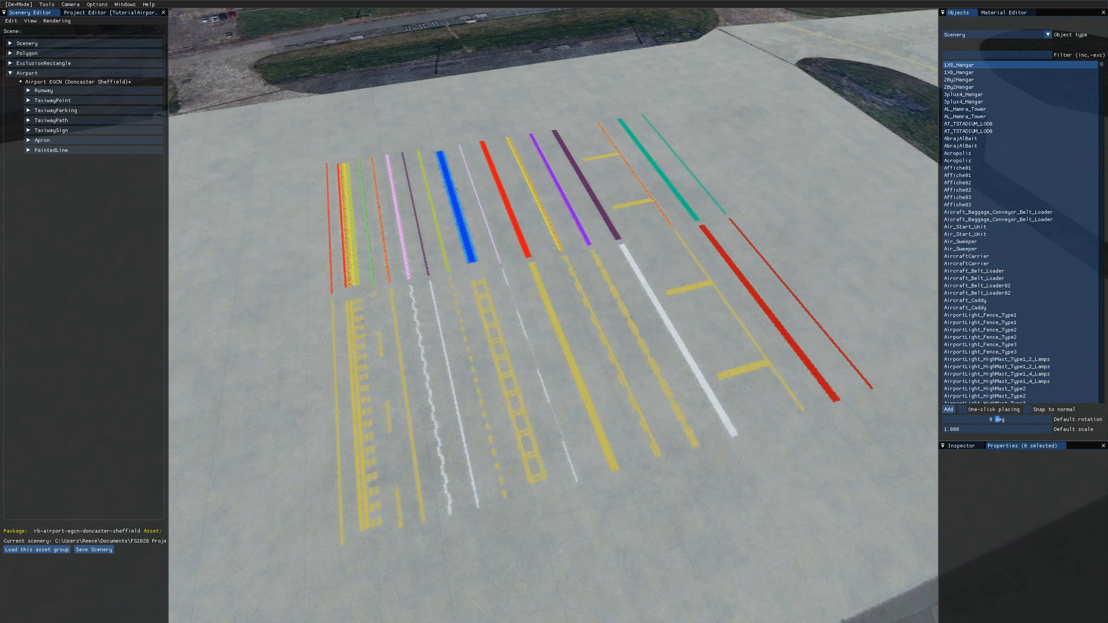
mouse_move(510, 589)
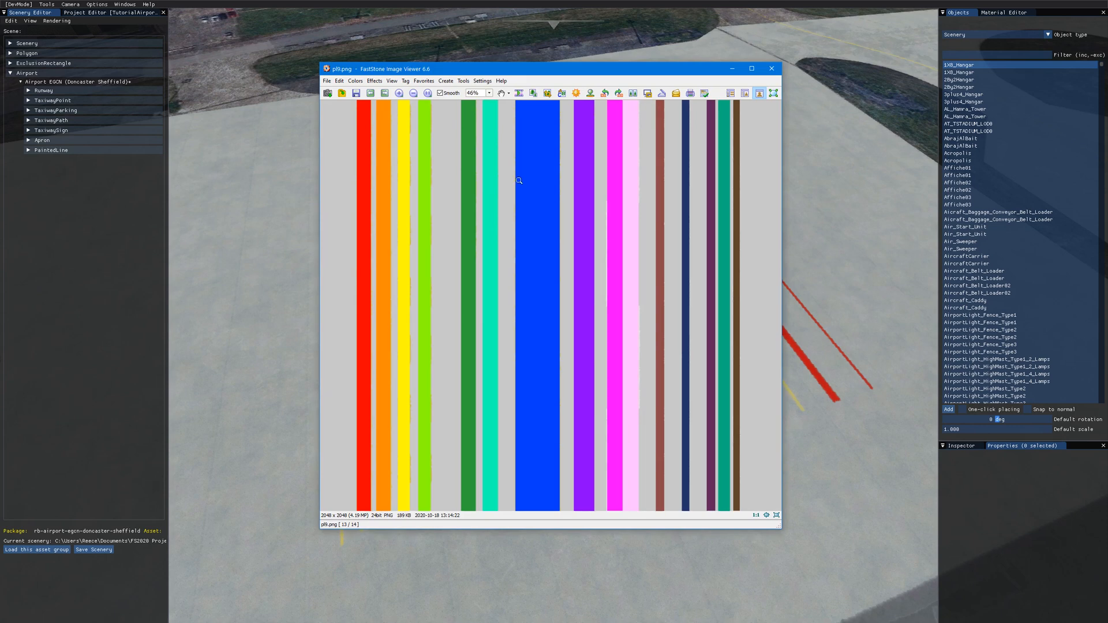
mouse_move(373, 391)
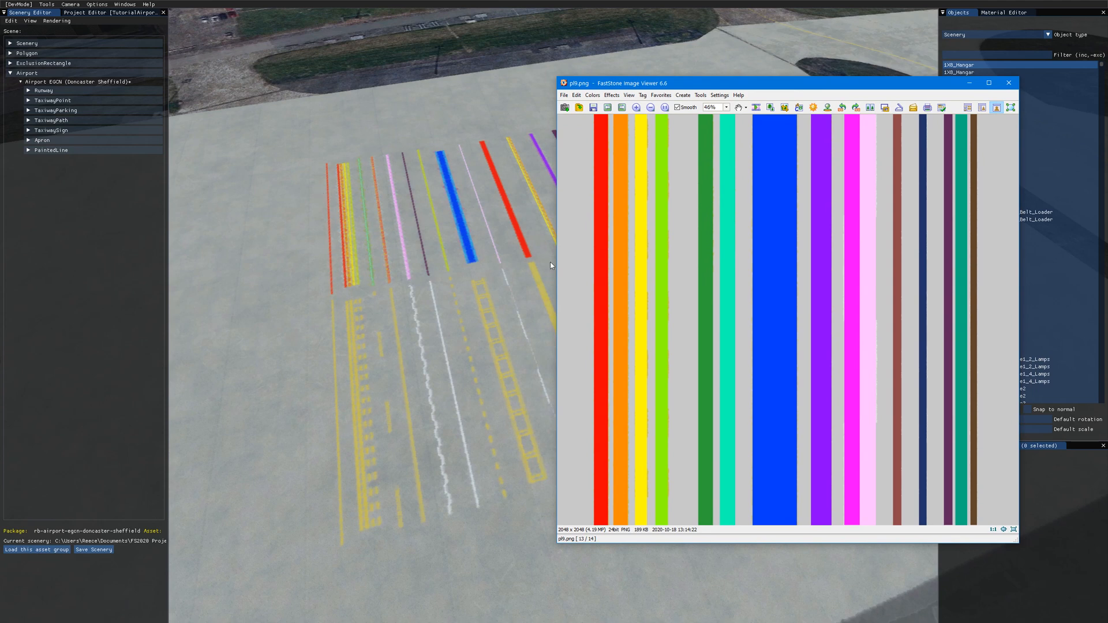
mouse_move(357, 429)
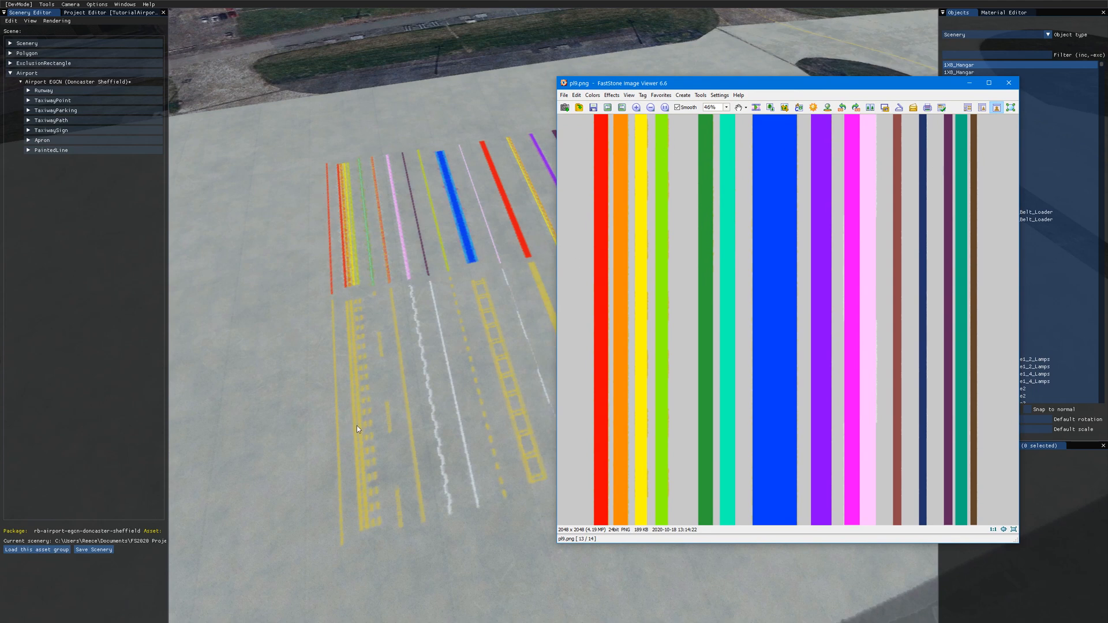
mouse_move(391, 301)
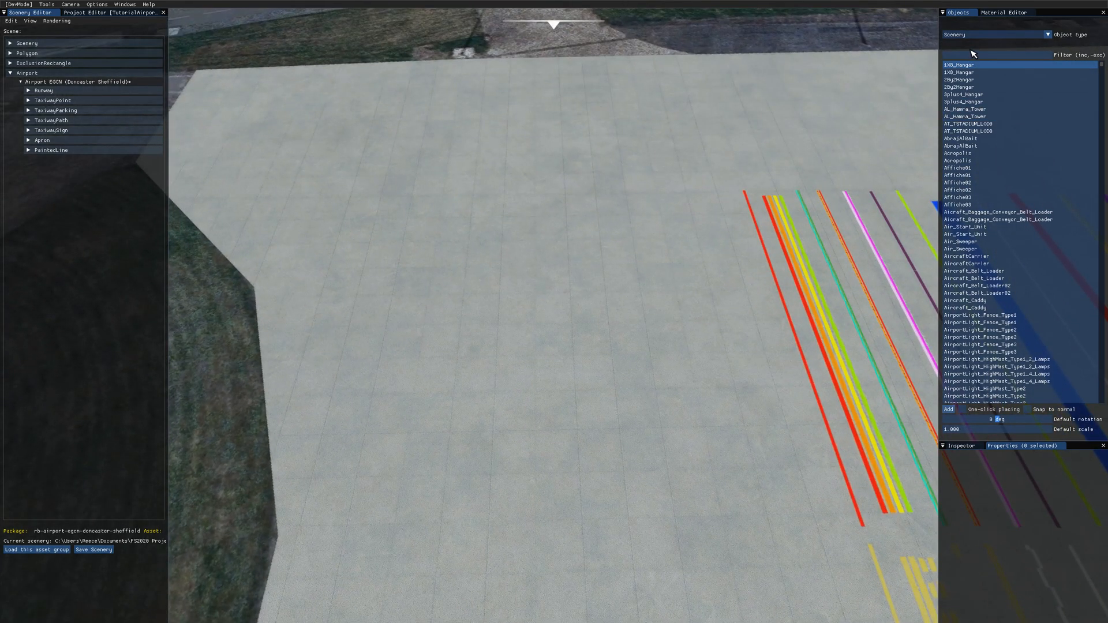
In the Objects panel, set the object type to PaintedLine and select the DEFAULT line type.
left_click(29, 150)
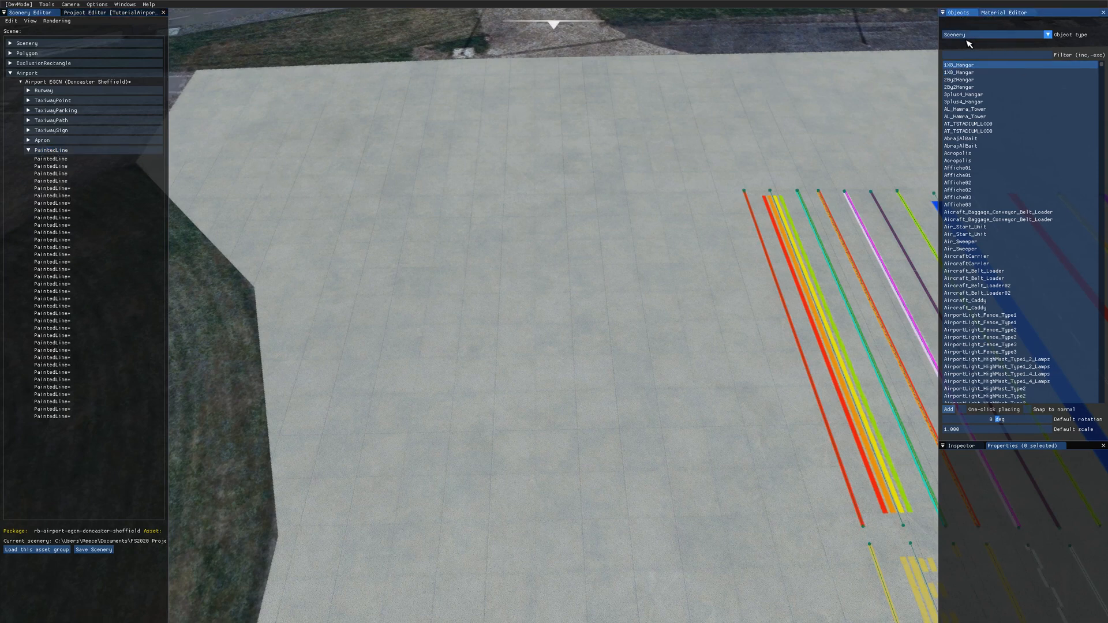
left_click(1049, 35)
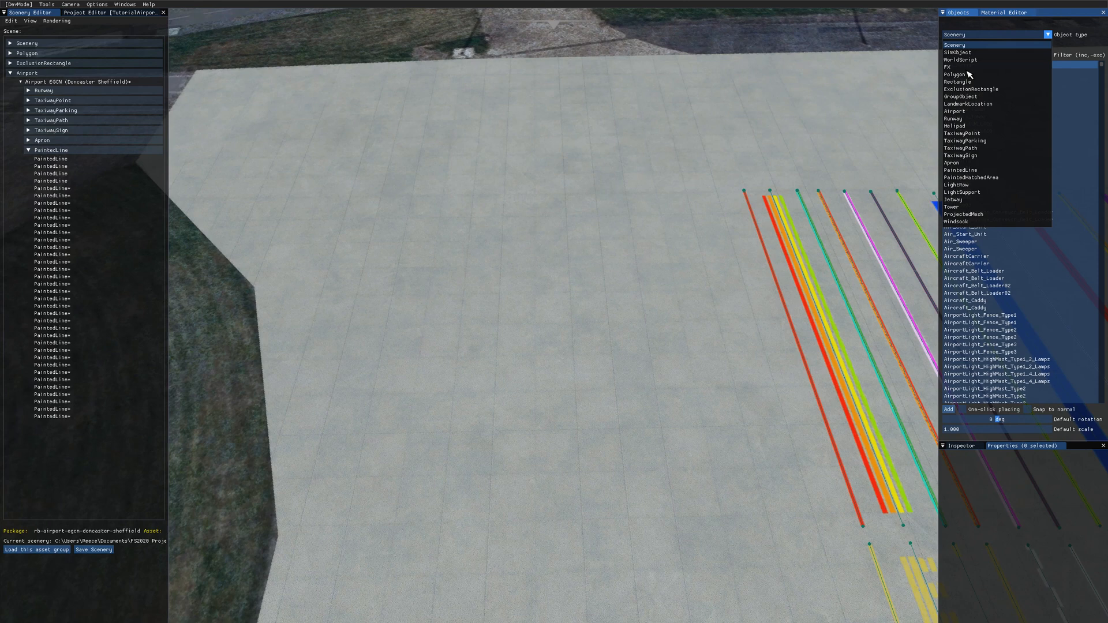
left_click(960, 169)
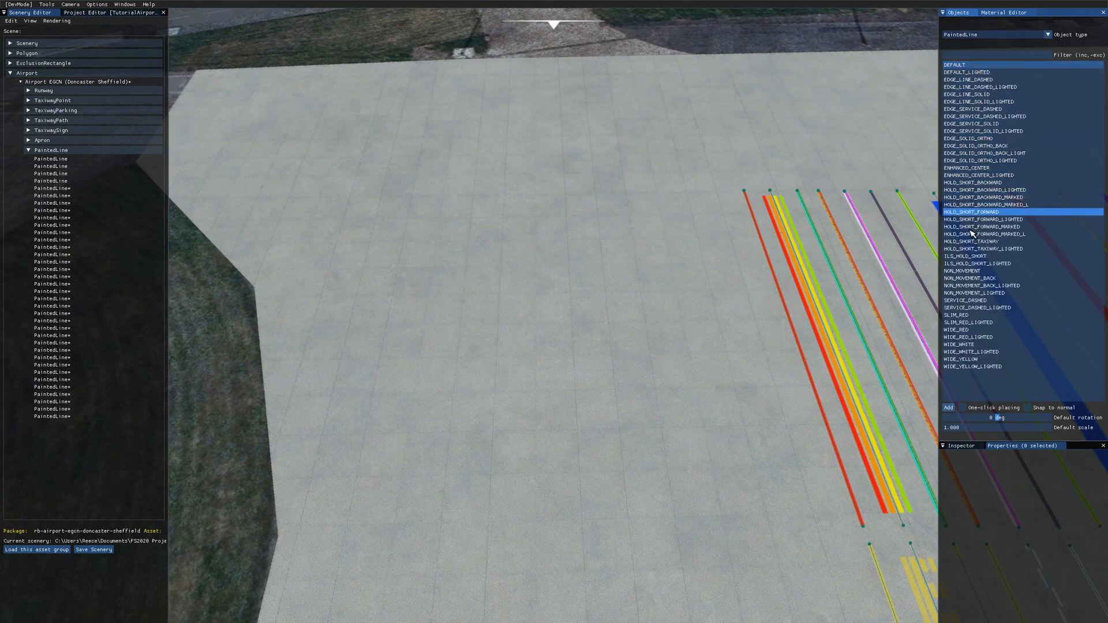
left_click(972, 359)
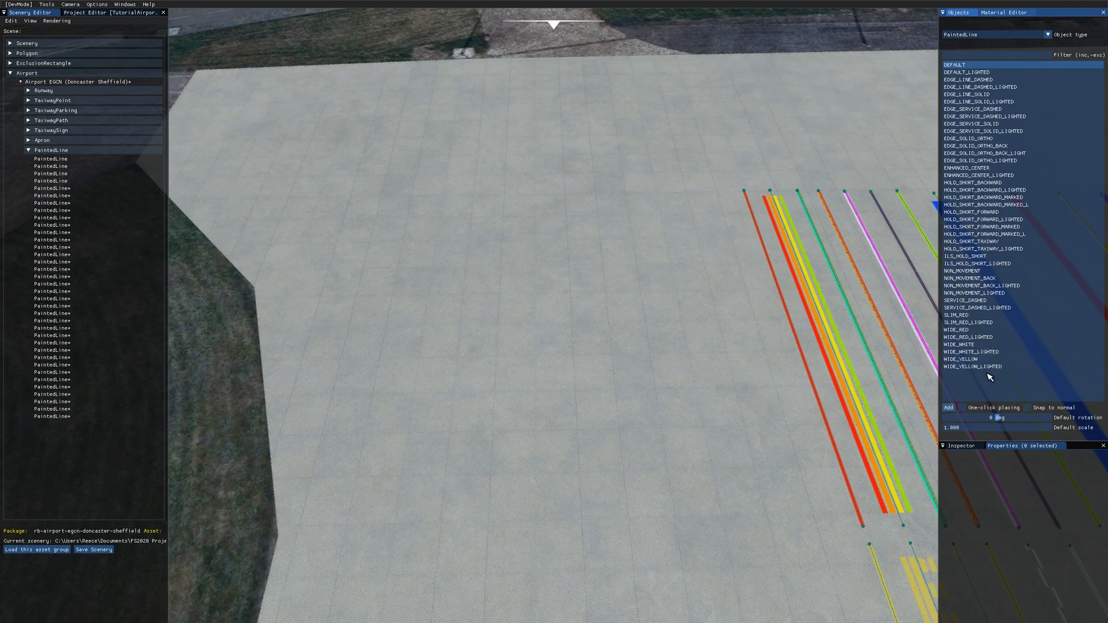
left_click(974, 367)
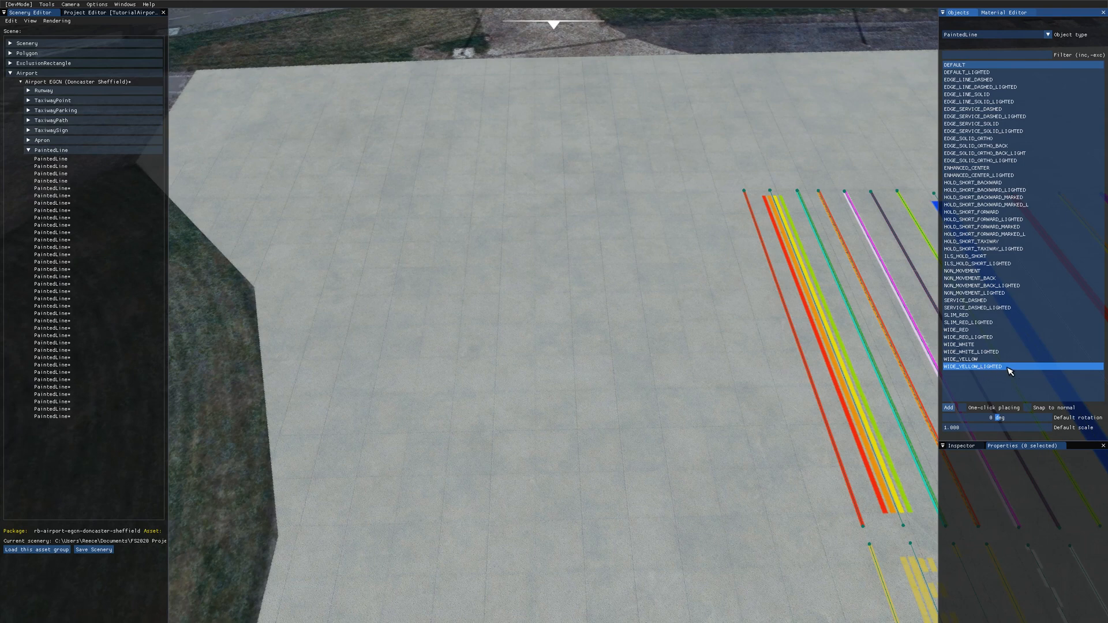
left_click(979, 71)
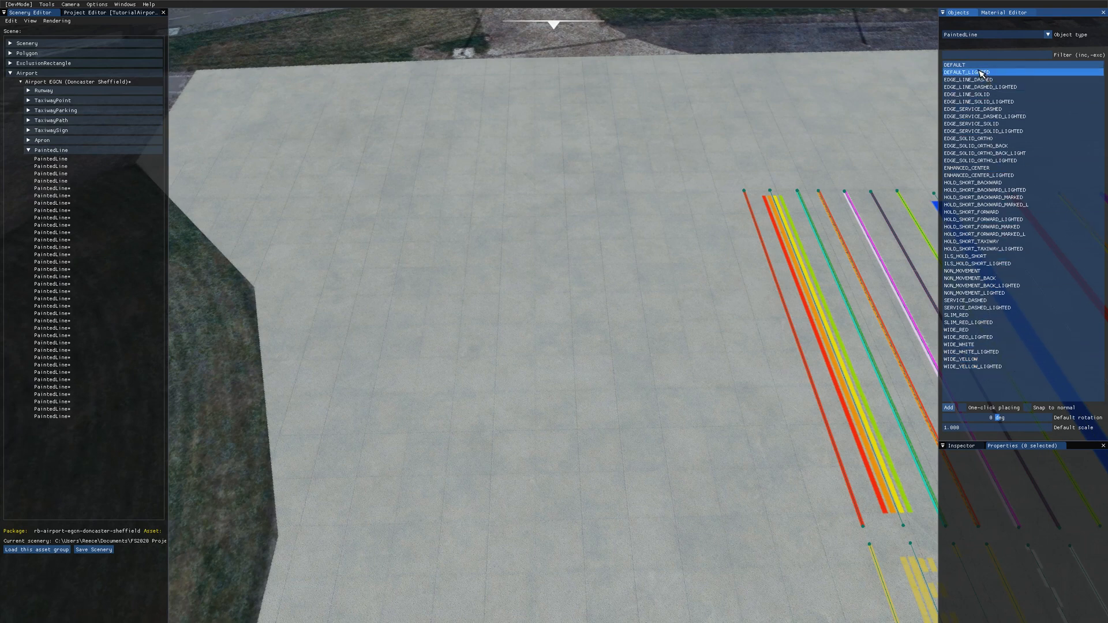
left_click(947, 408)
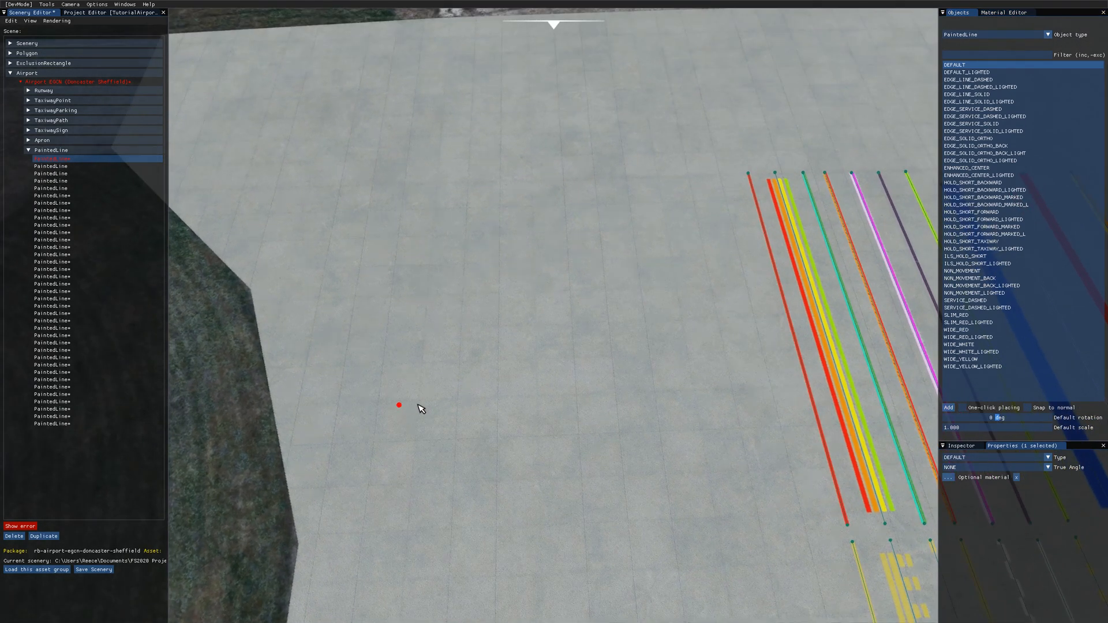
mouse_move(399, 444)
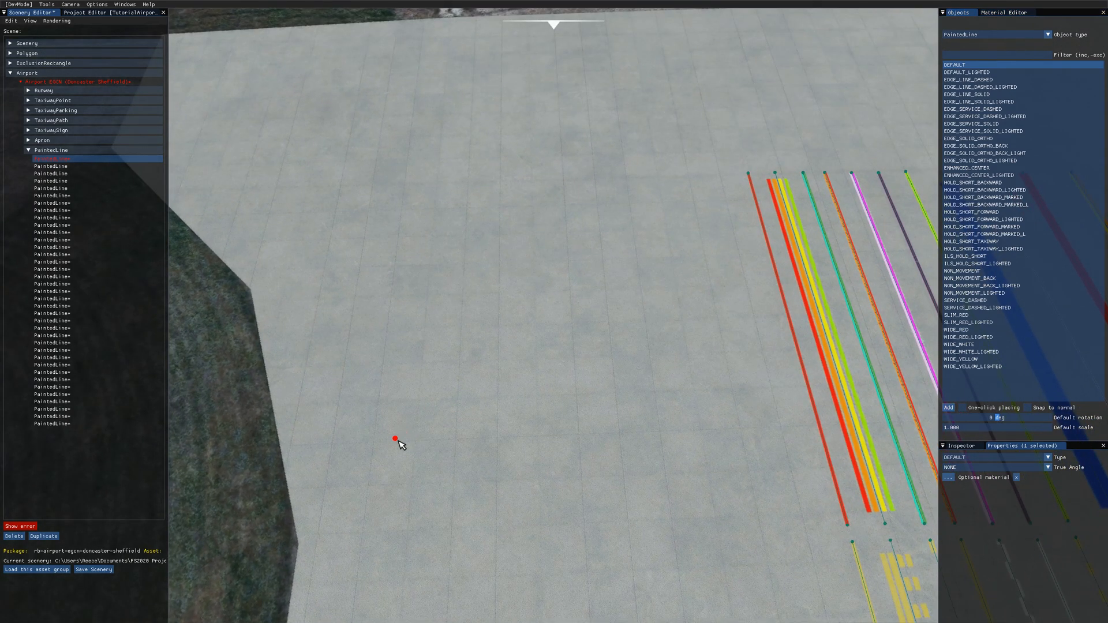
mouse_move(388, 401)
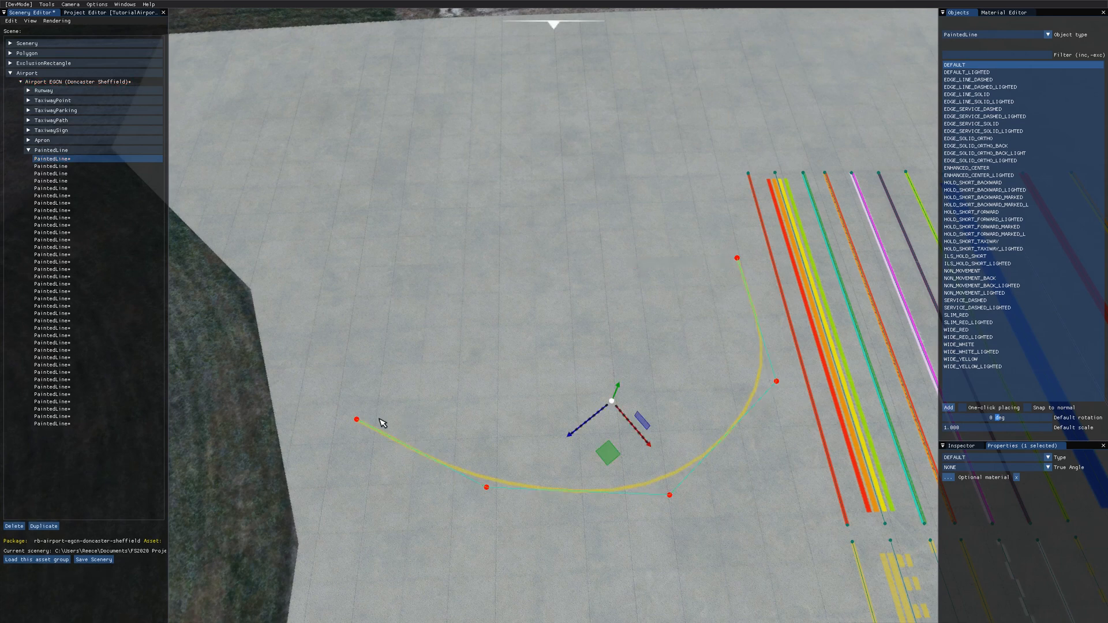
mouse_move(738, 259)
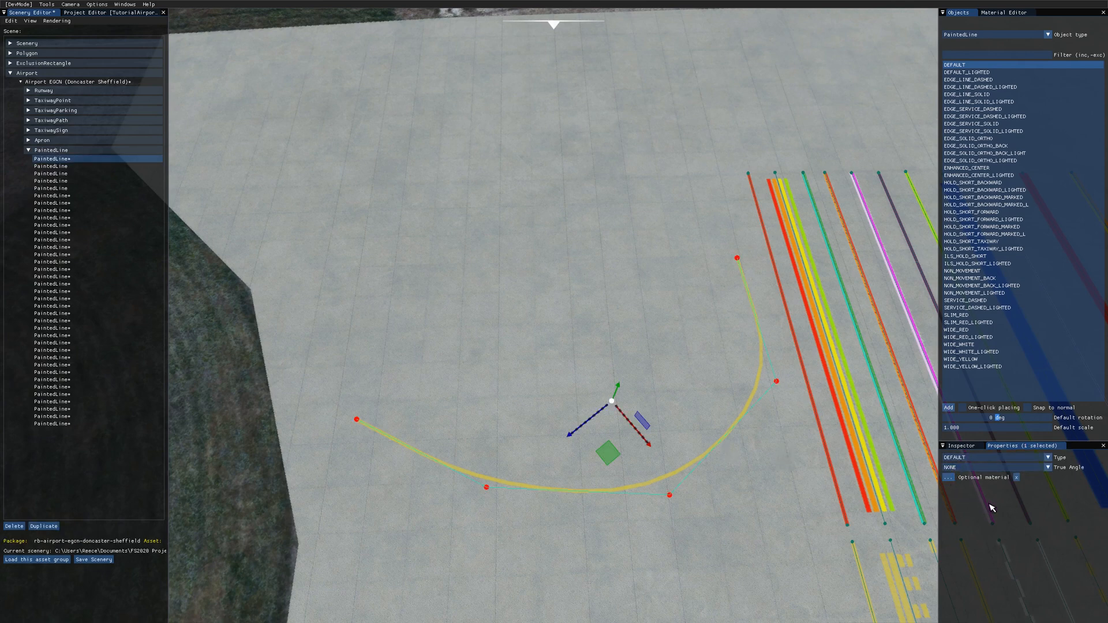
left_click(996, 457)
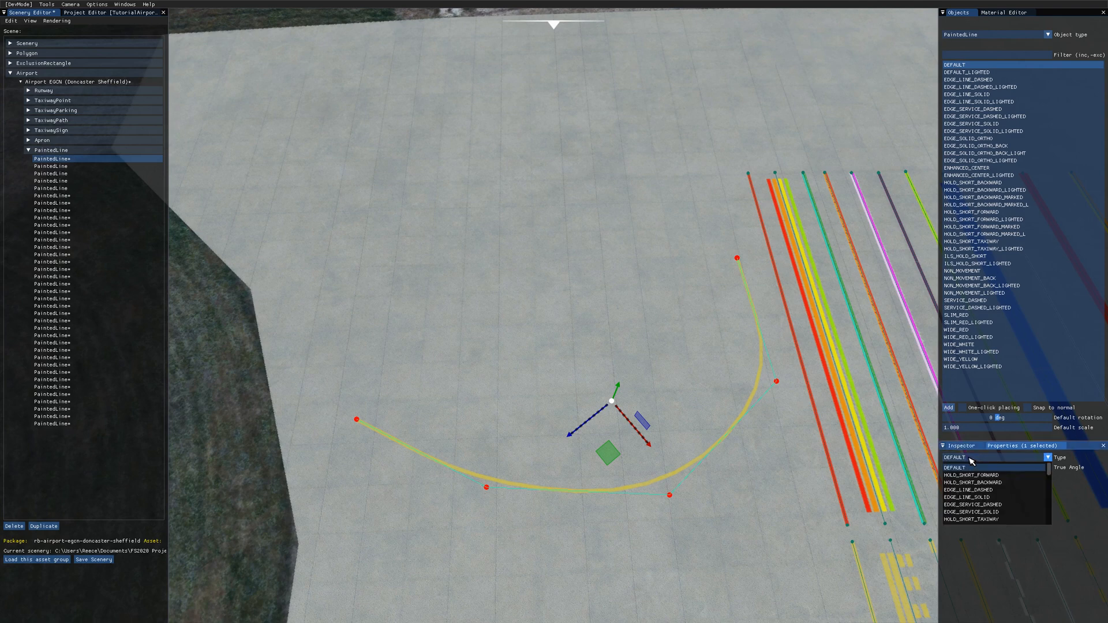
left_click(972, 475)
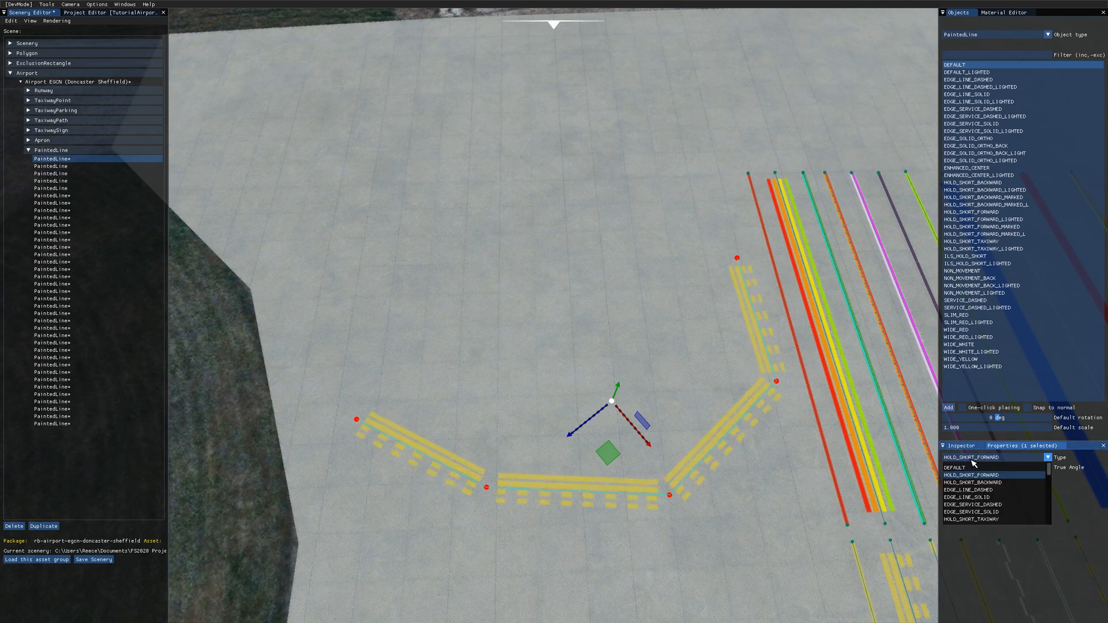
left_click(969, 490)
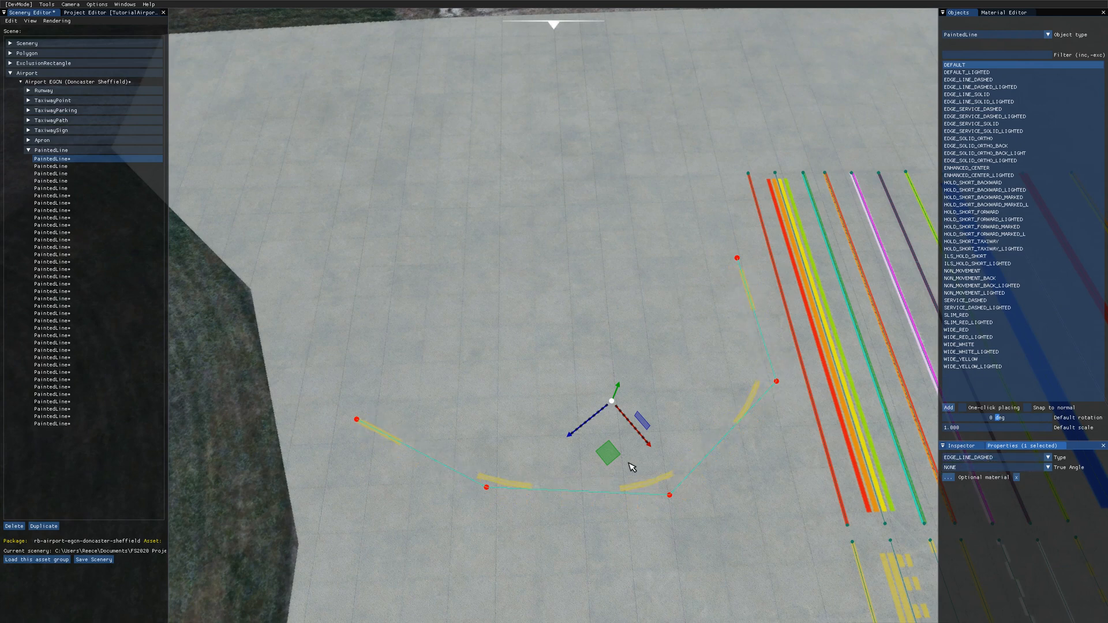
left_click(1046, 457)
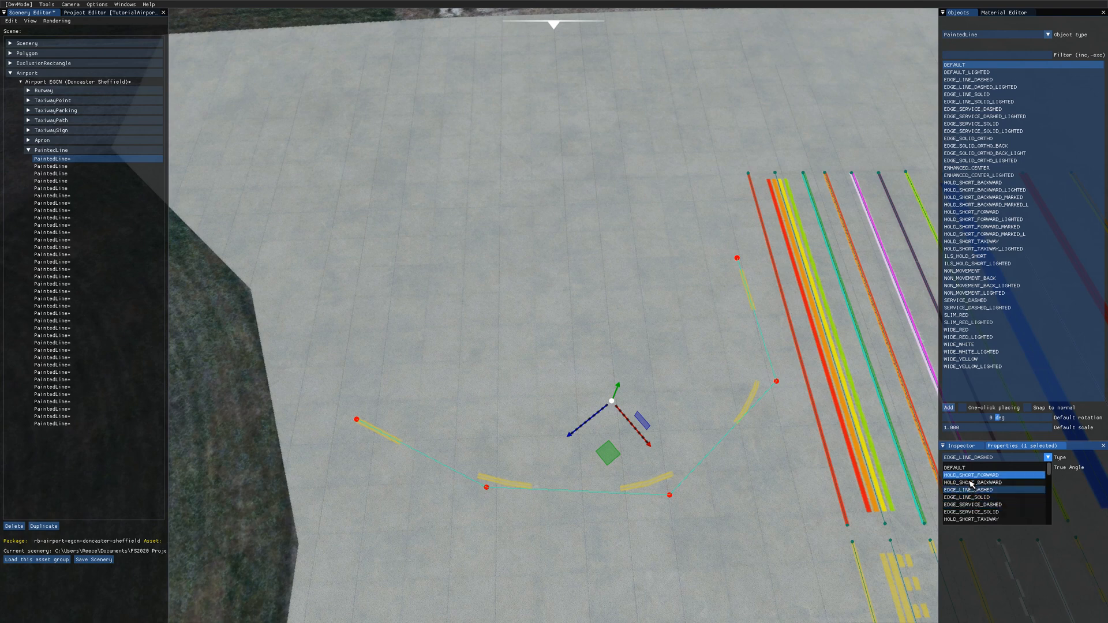
left_click(977, 475)
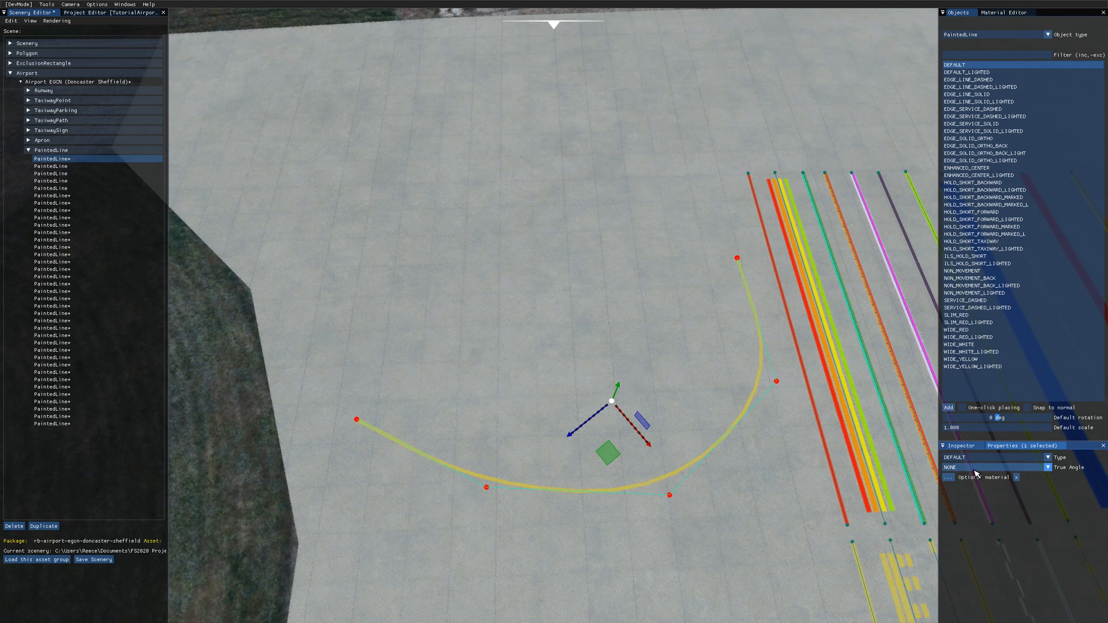
left_click(990, 467)
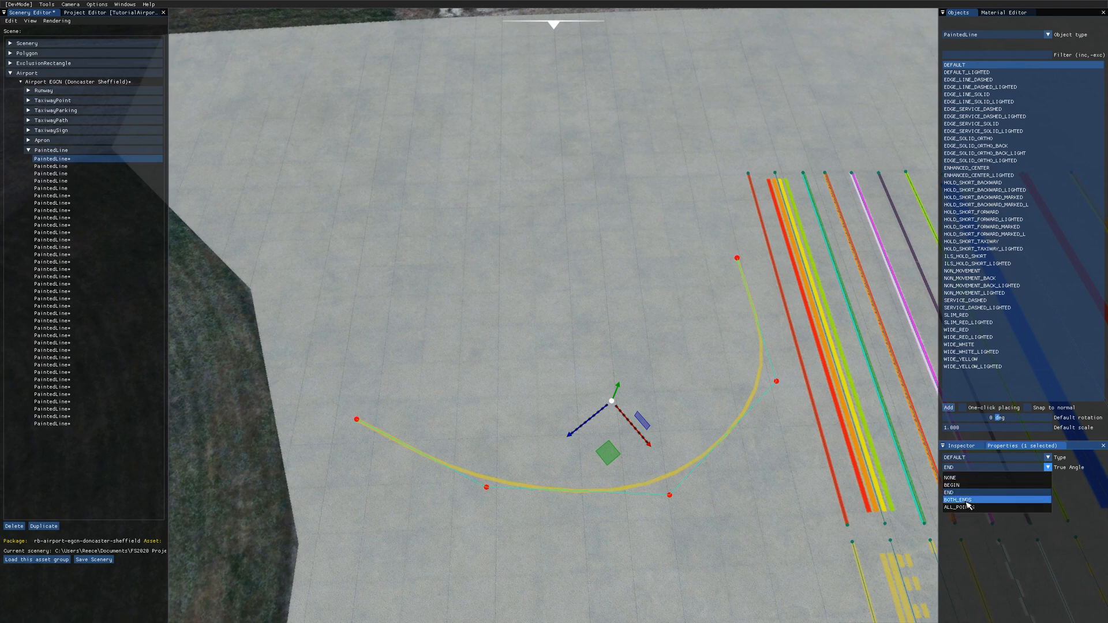
left_click(995, 499)
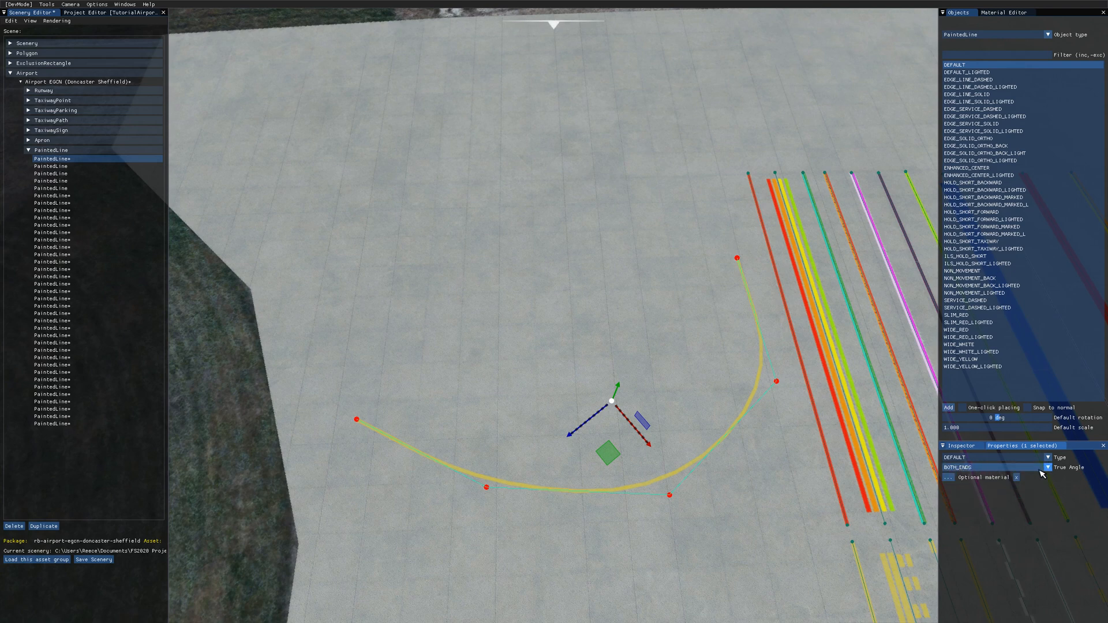
left_click(997, 467)
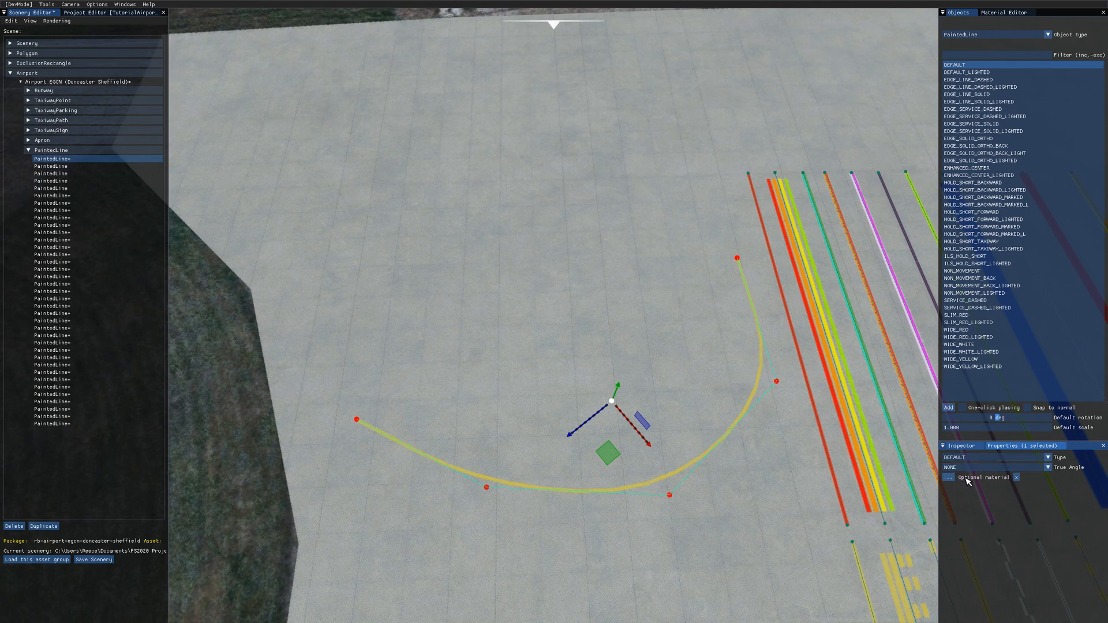
mouse_move(1010, 486)
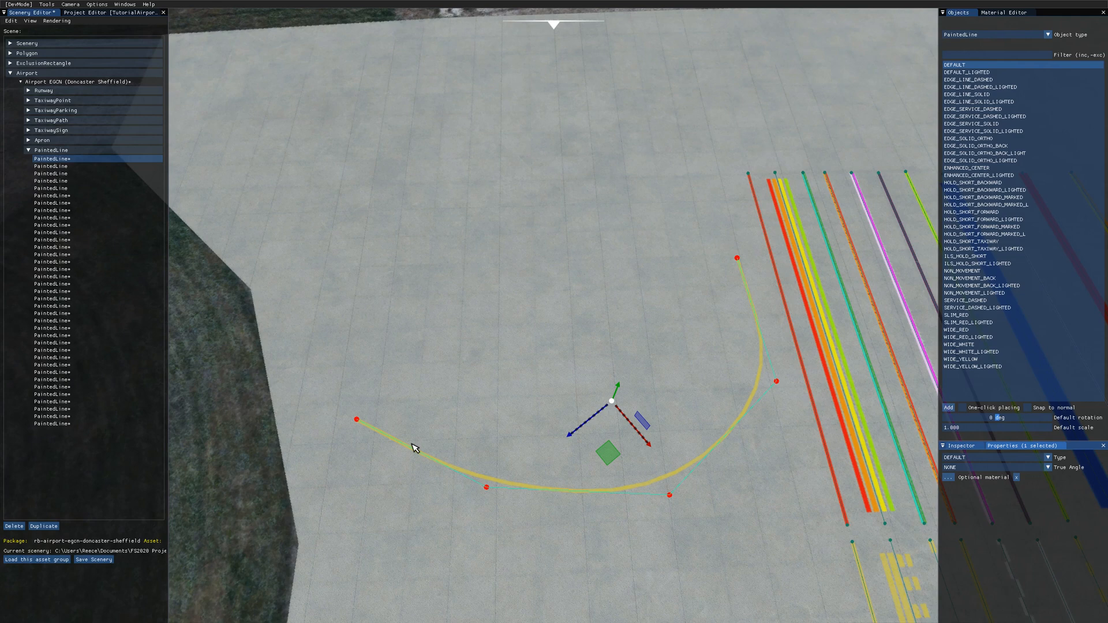
mouse_move(881, 315)
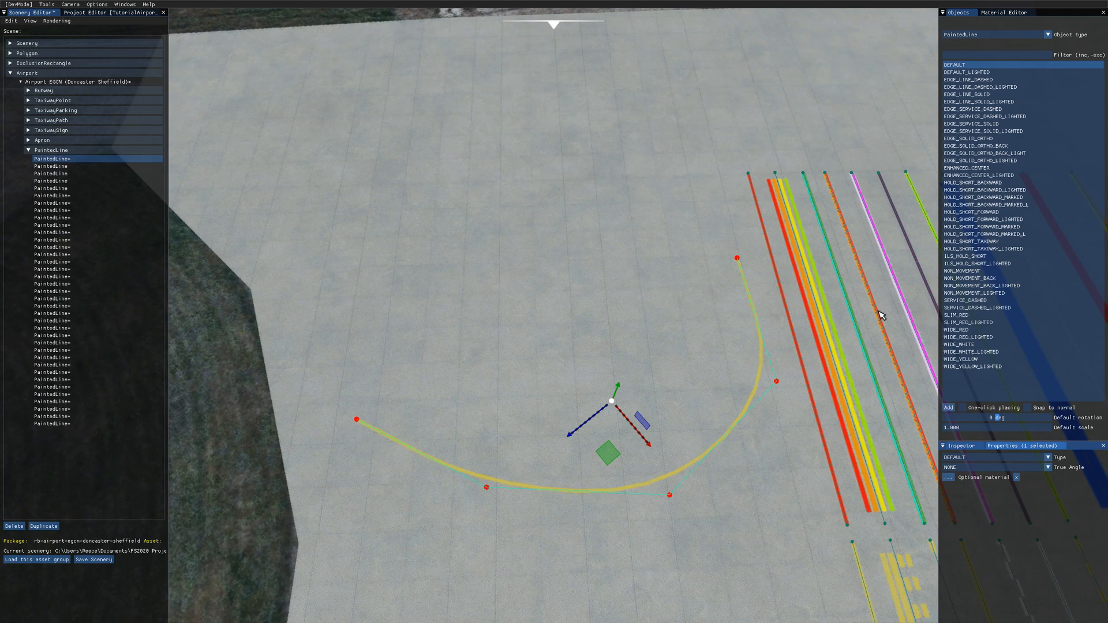
Apply the EDLP_Markings_001 material and set the line Type to EDGE_LINE_DASHED.
left_click(975, 277)
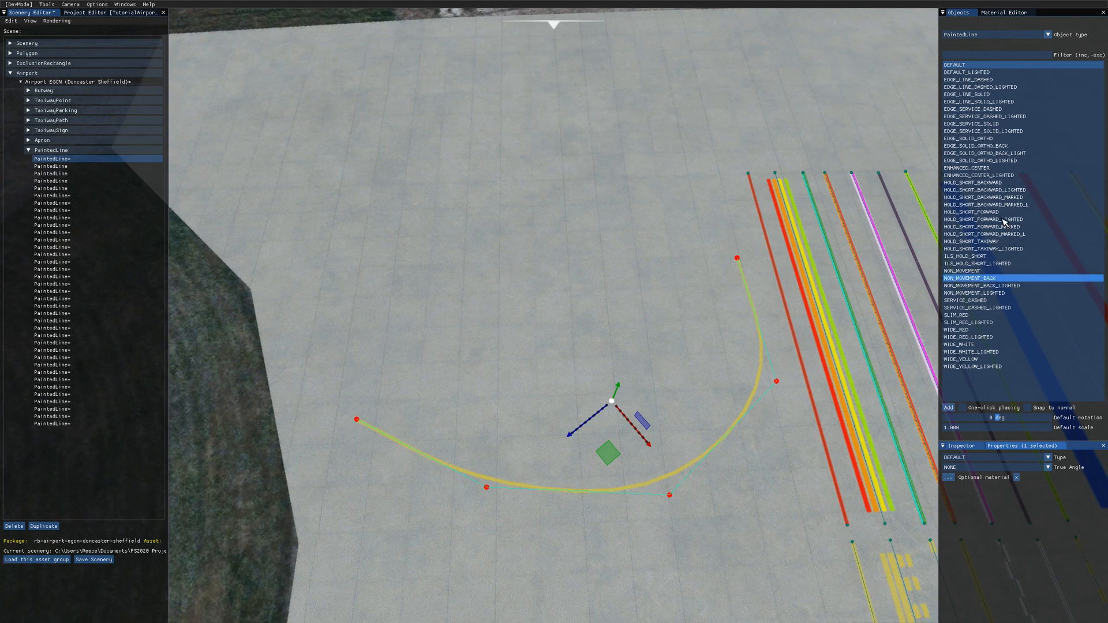
left_click(1004, 12)
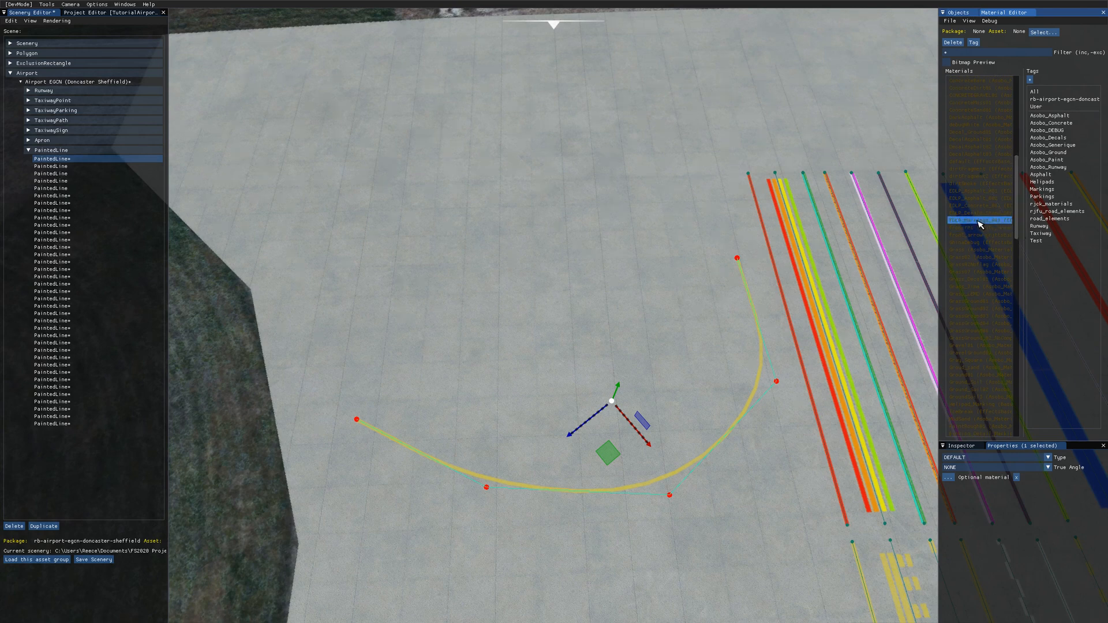
left_click(980, 198)
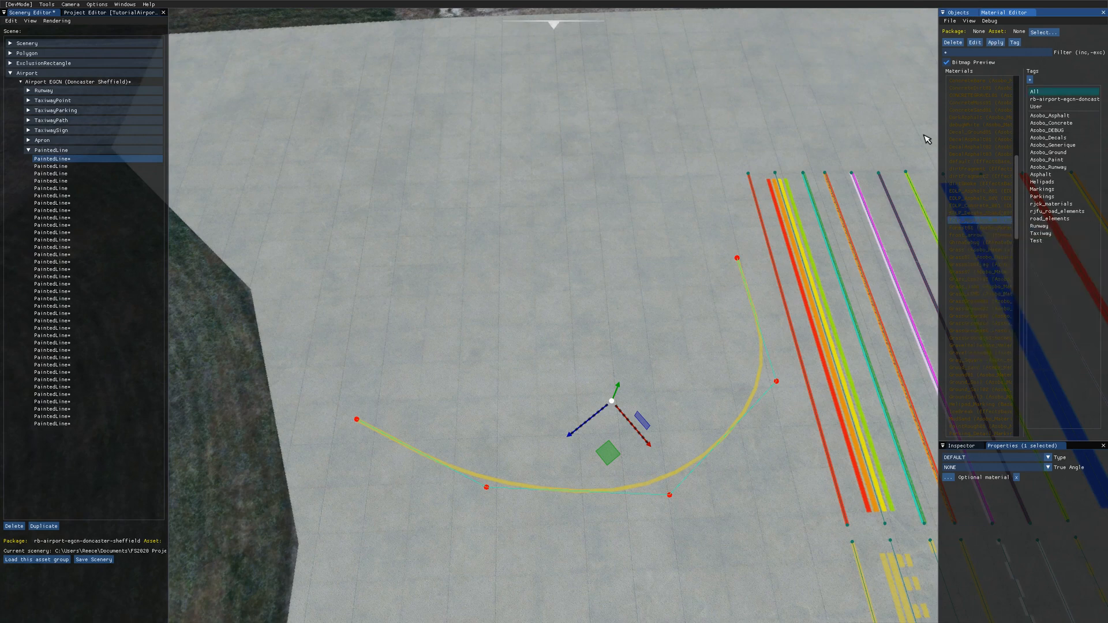
left_click(970, 477)
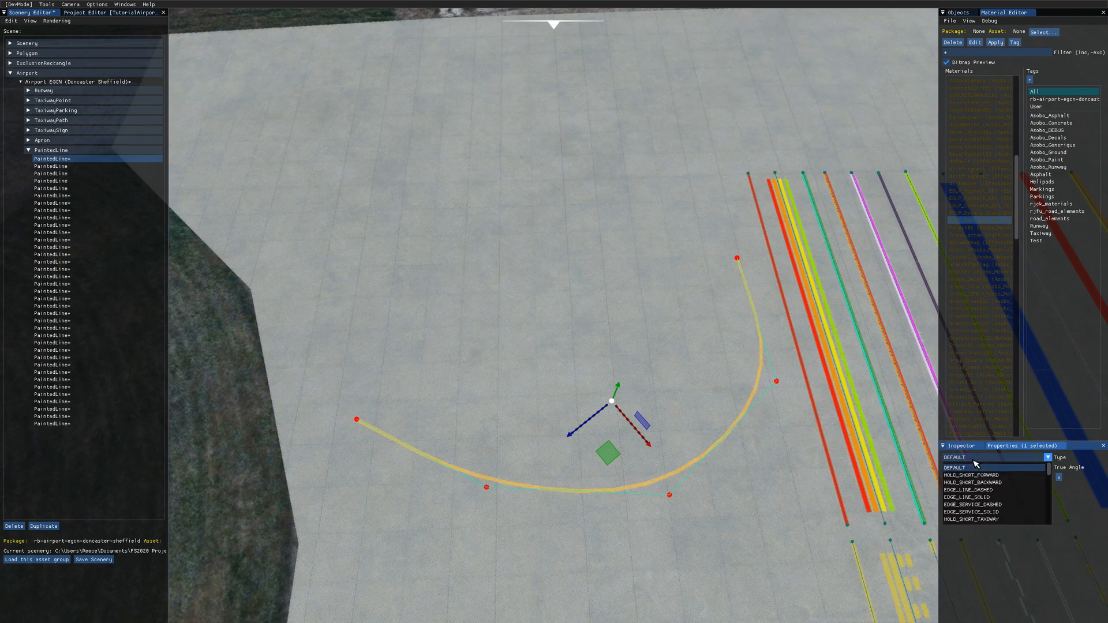
left_click(971, 491)
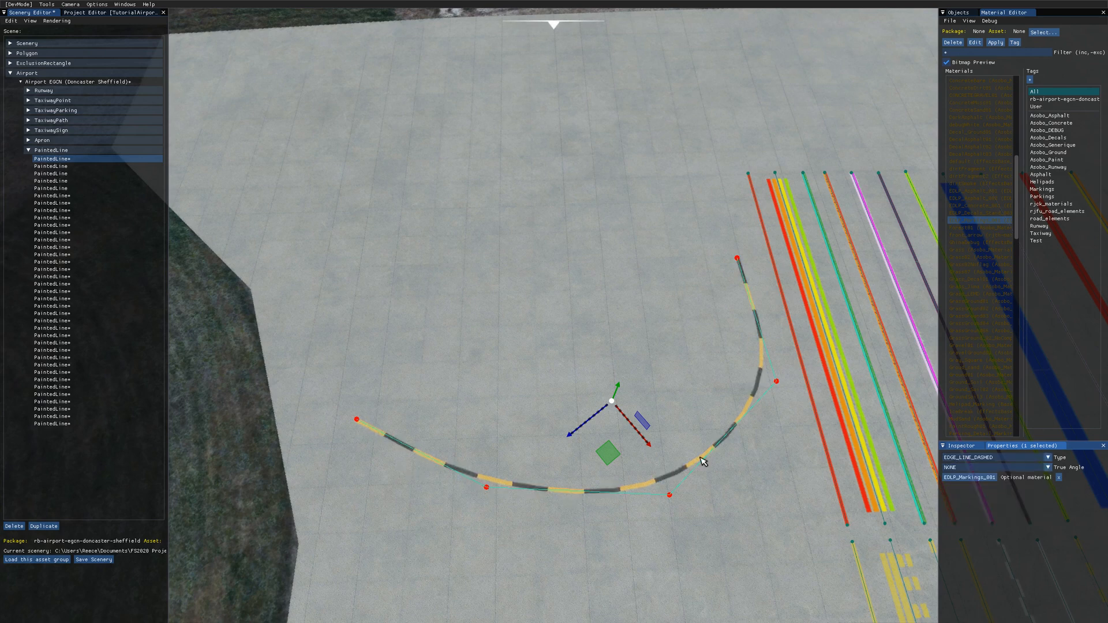
mouse_move(954, 507)
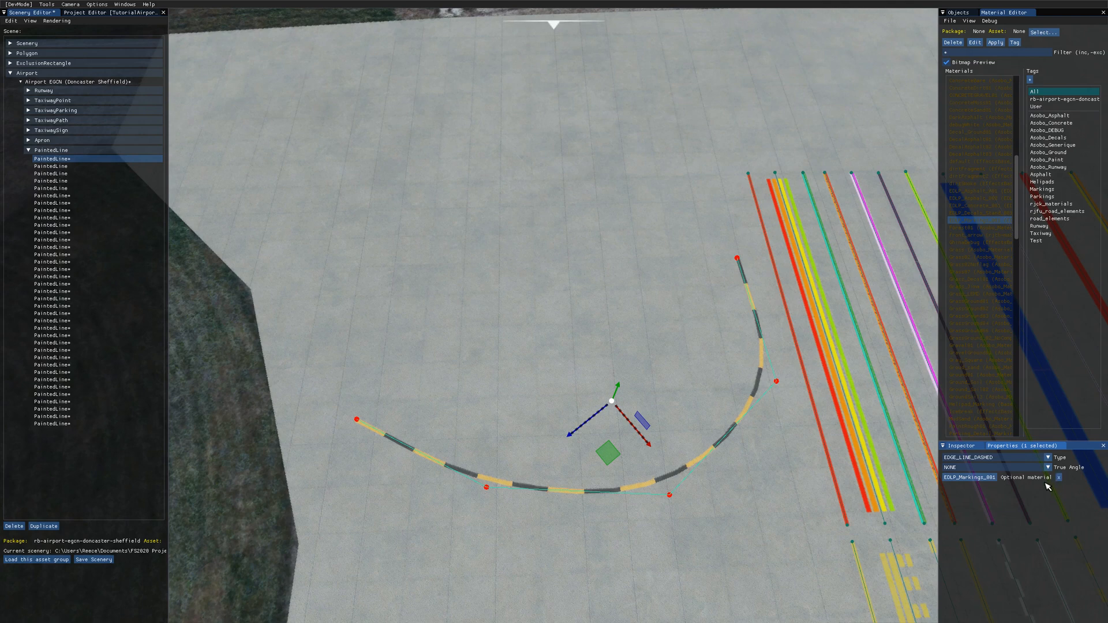
Filter materials by the Markings and Taxiway tags and apply Taxiway_Marking to the curve.
left_click(1042, 189)
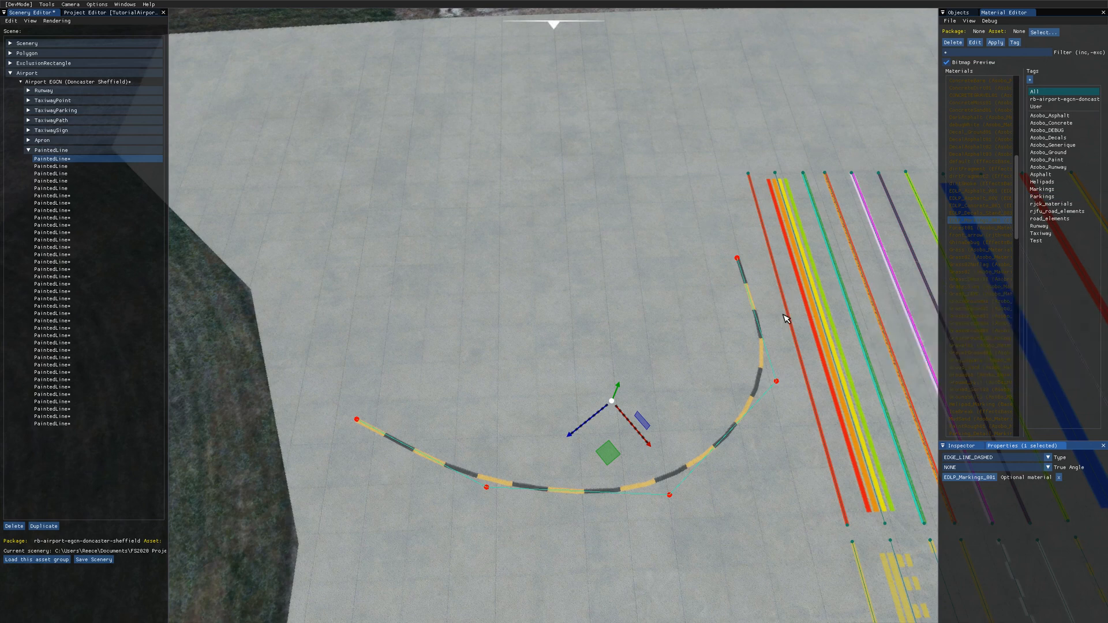
left_click(1052, 203)
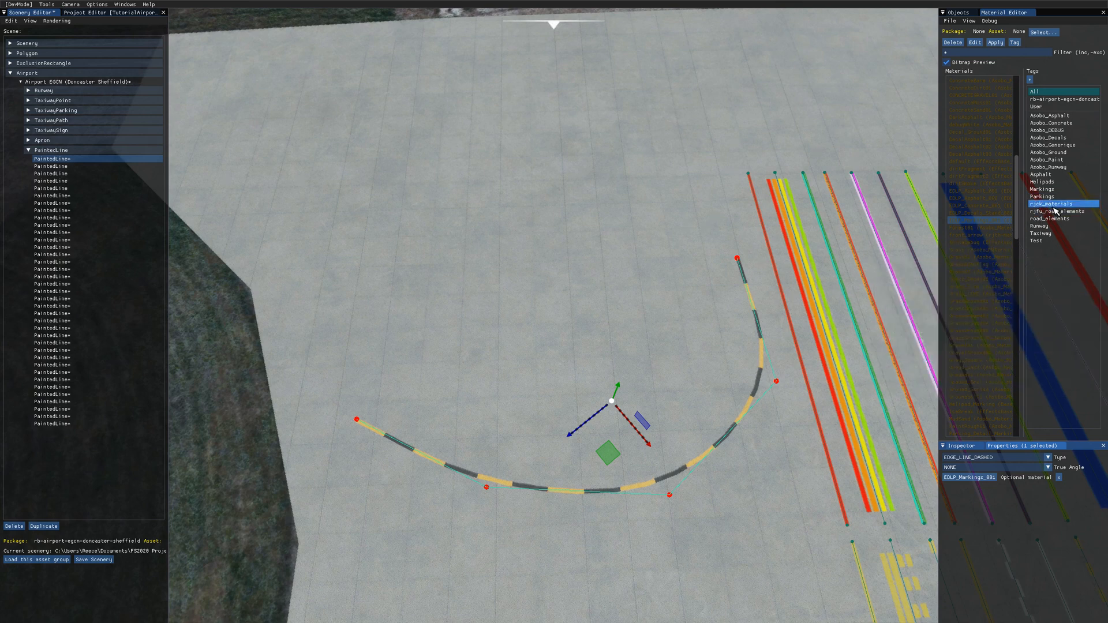
left_click(1042, 189)
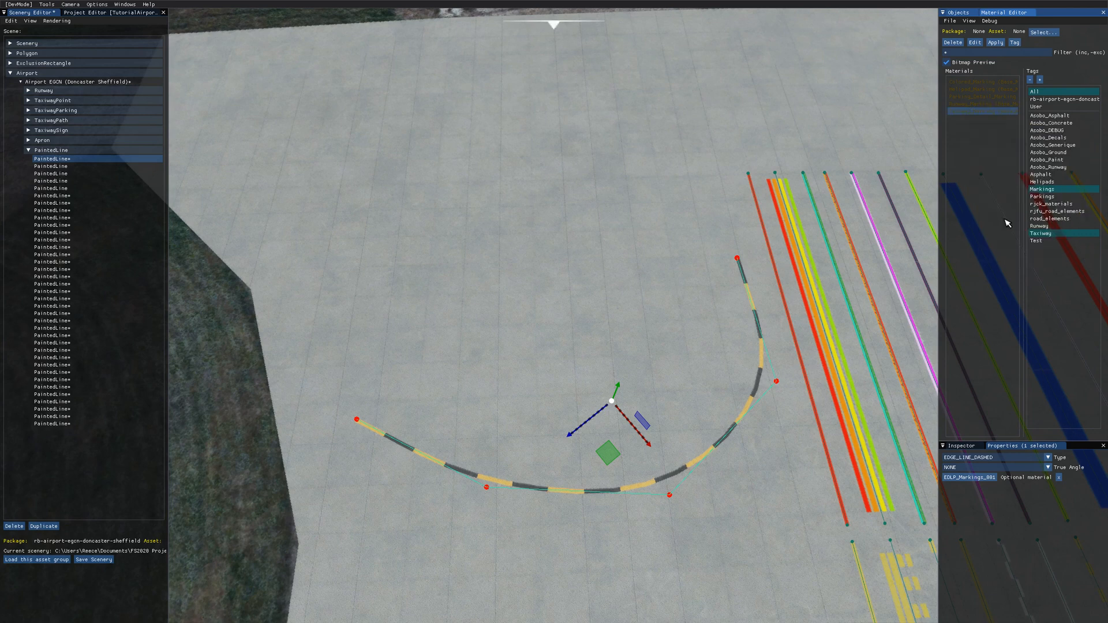
left_click(1041, 233)
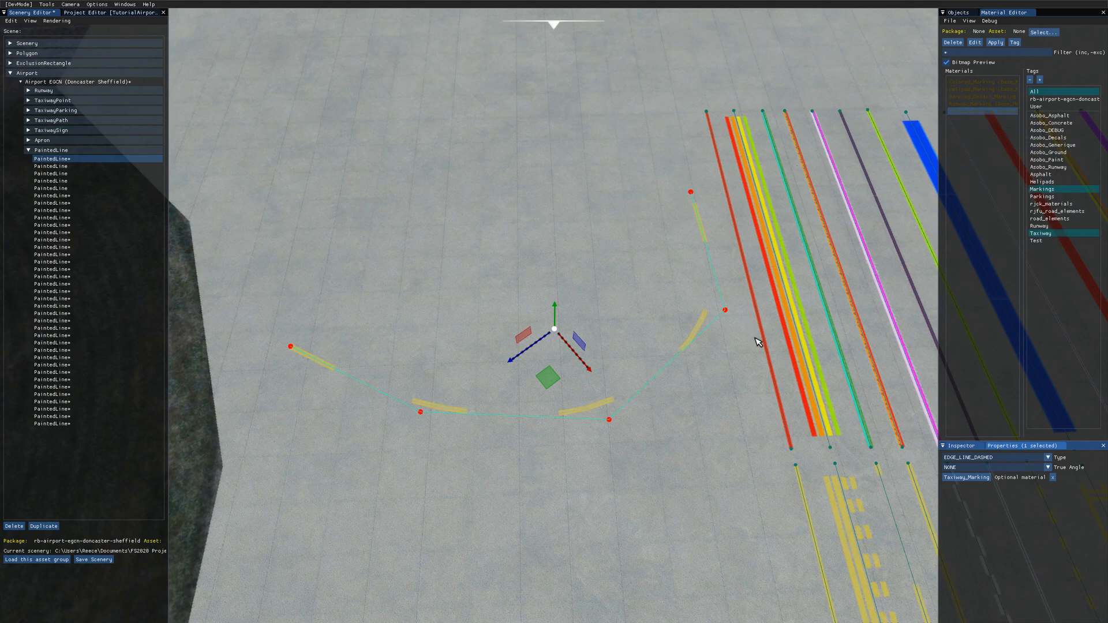
left_click(53, 613)
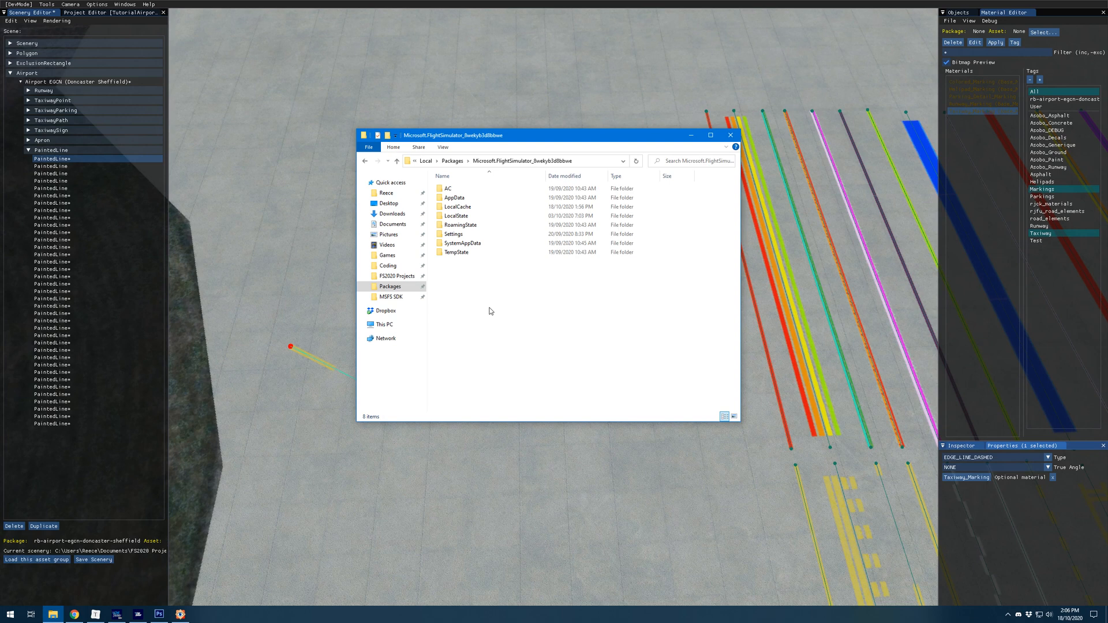
mouse_move(453, 163)
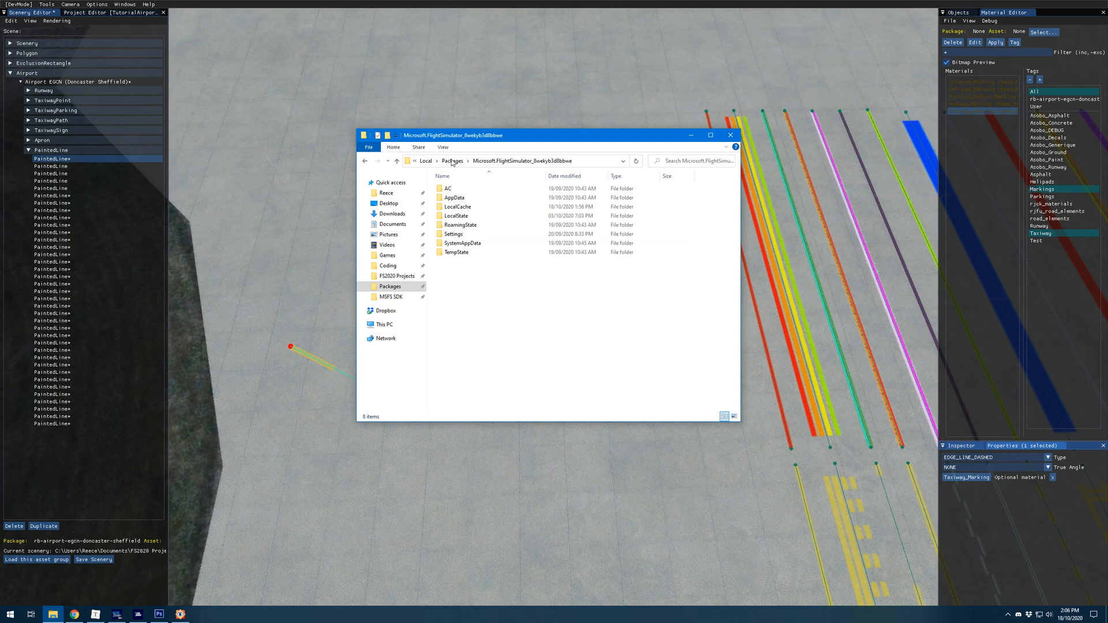
mouse_move(529, 191)
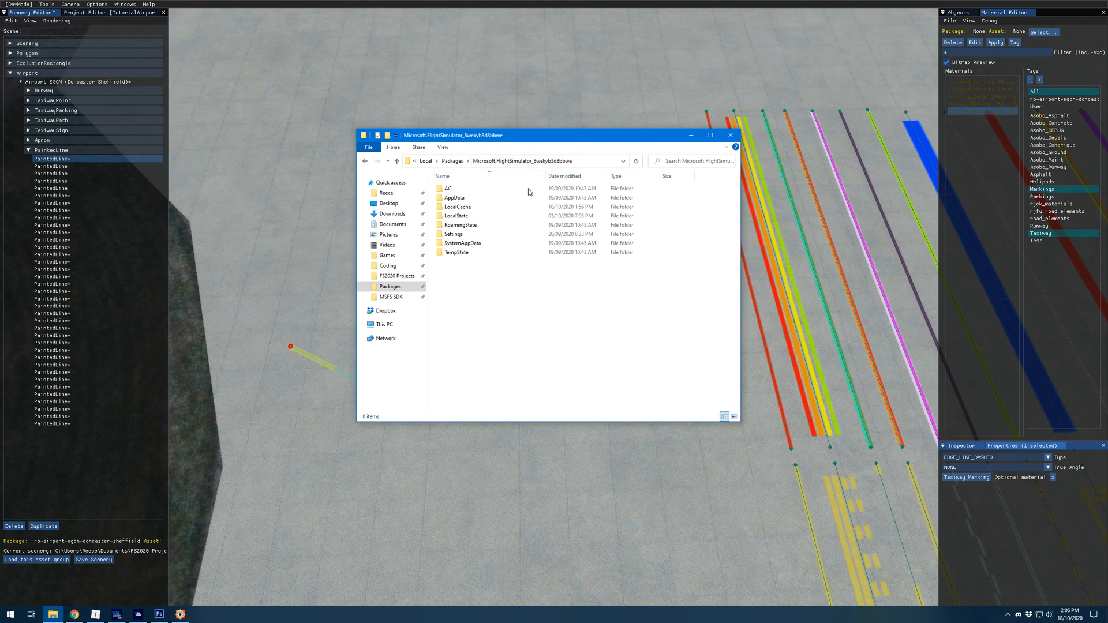
mouse_move(515, 331)
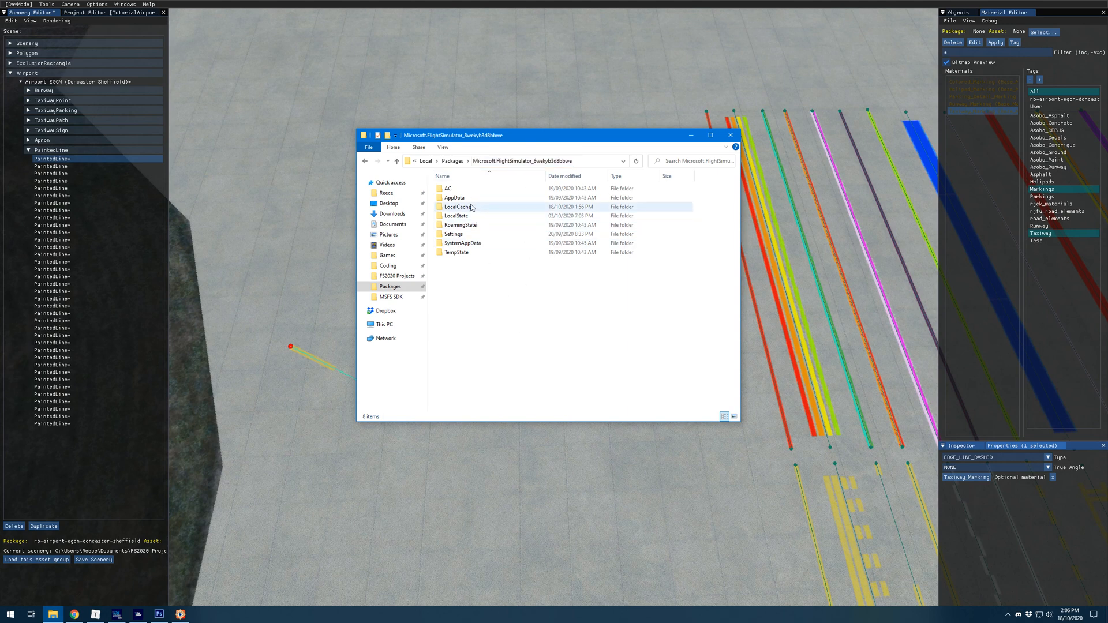
Browse LocalCache, Packages, OneStore, fs-base-material-lib and MaterialLibs to Base_MaterialLib's Textures.
double_click(457, 207)
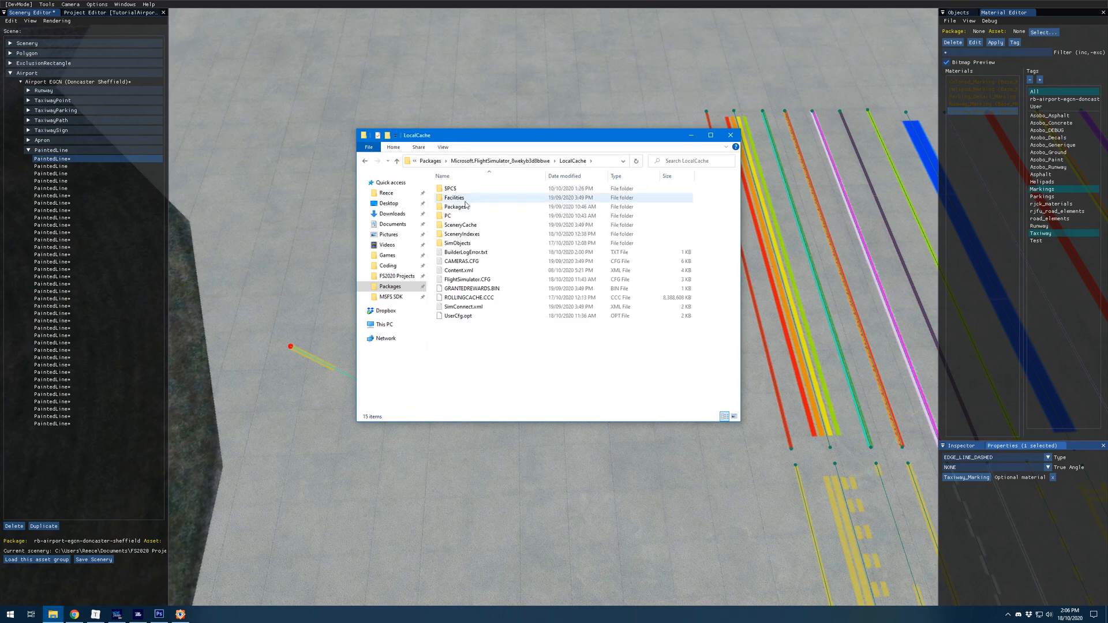
double_click(457, 207)
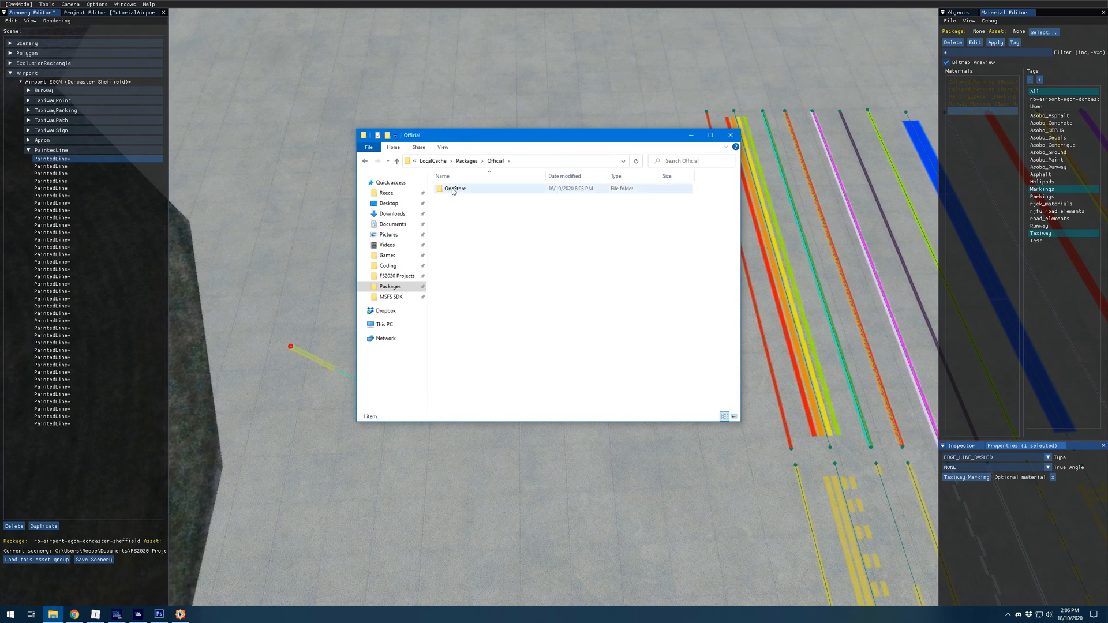
double_click(456, 188)
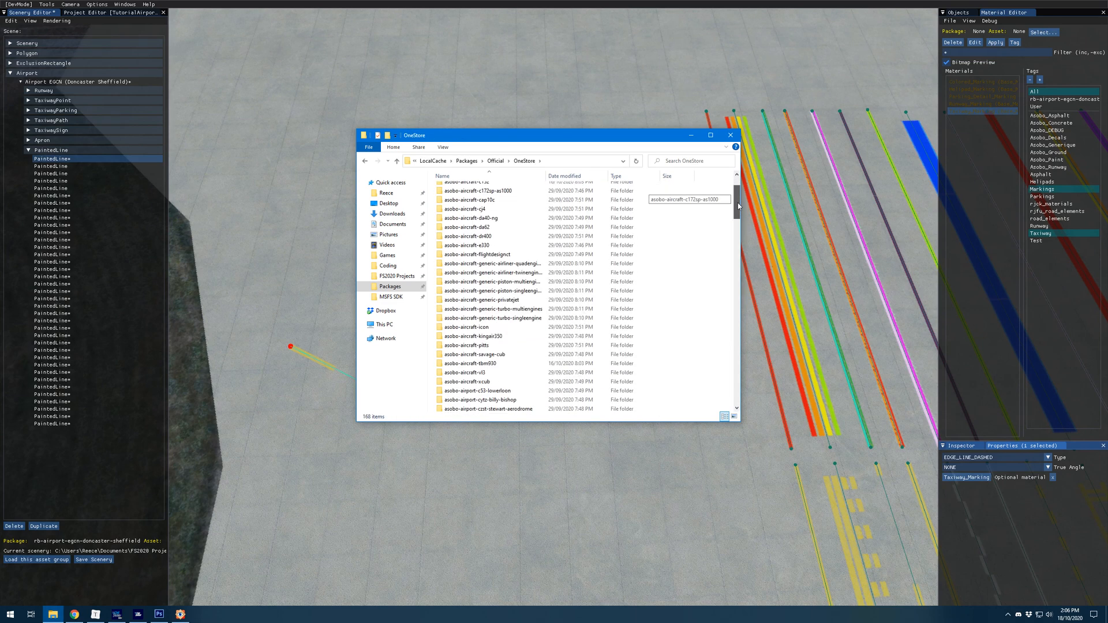
scroll("down", 3)
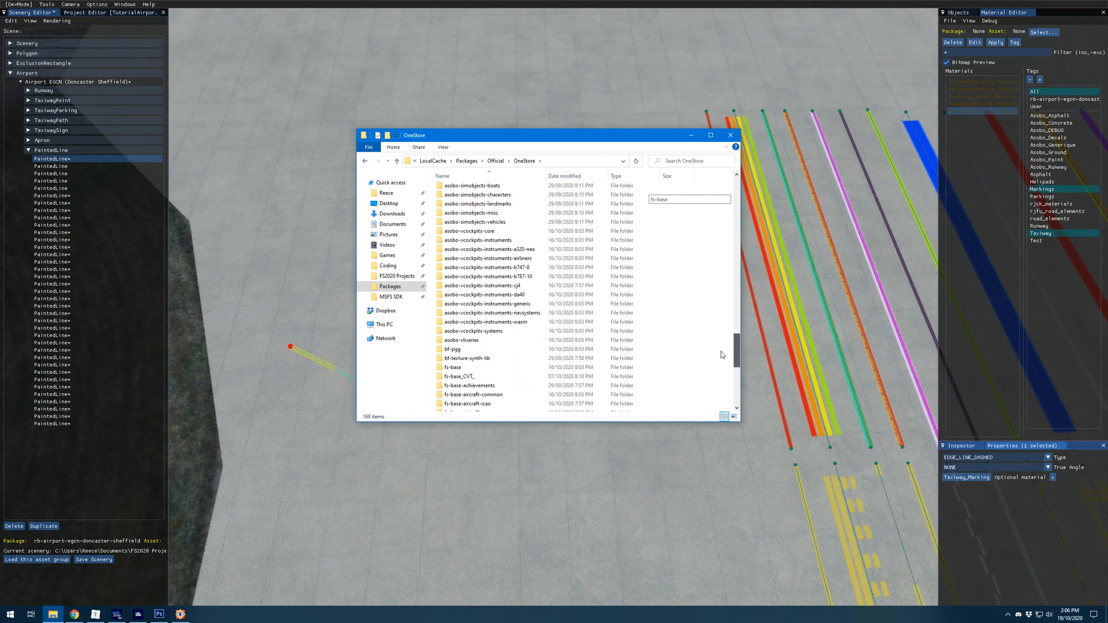
scroll("down", 3)
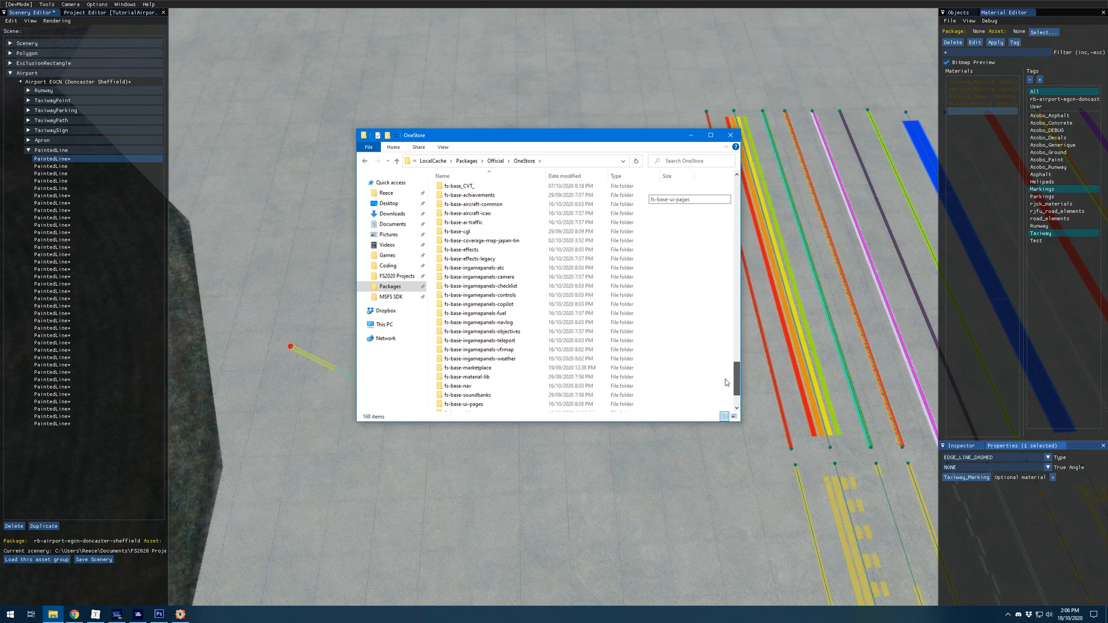
scroll("down", 3)
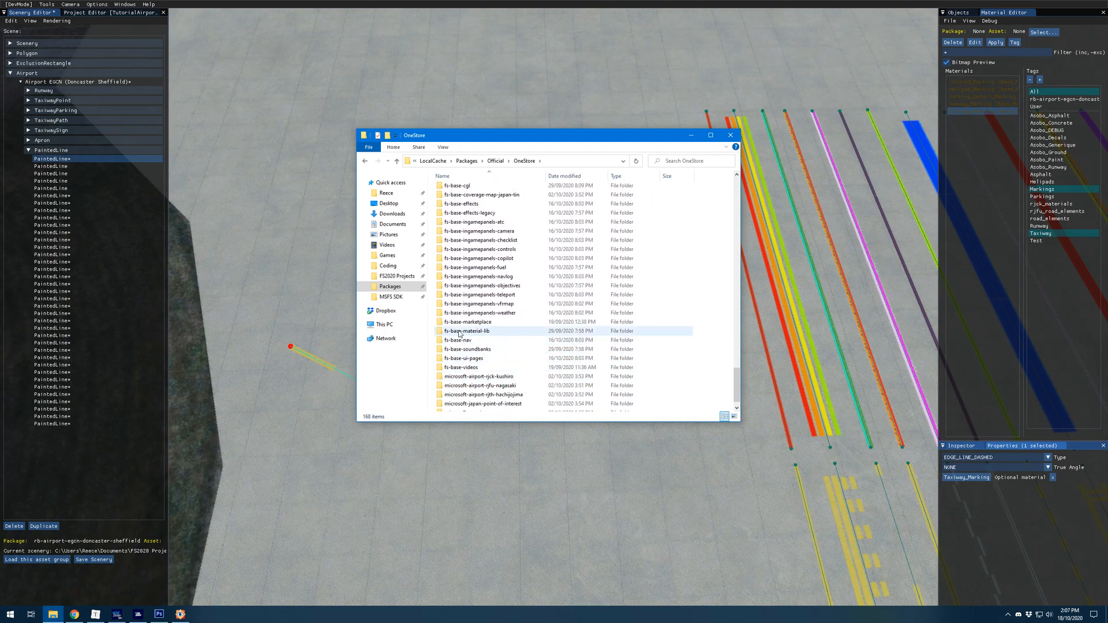
double_click(466, 331)
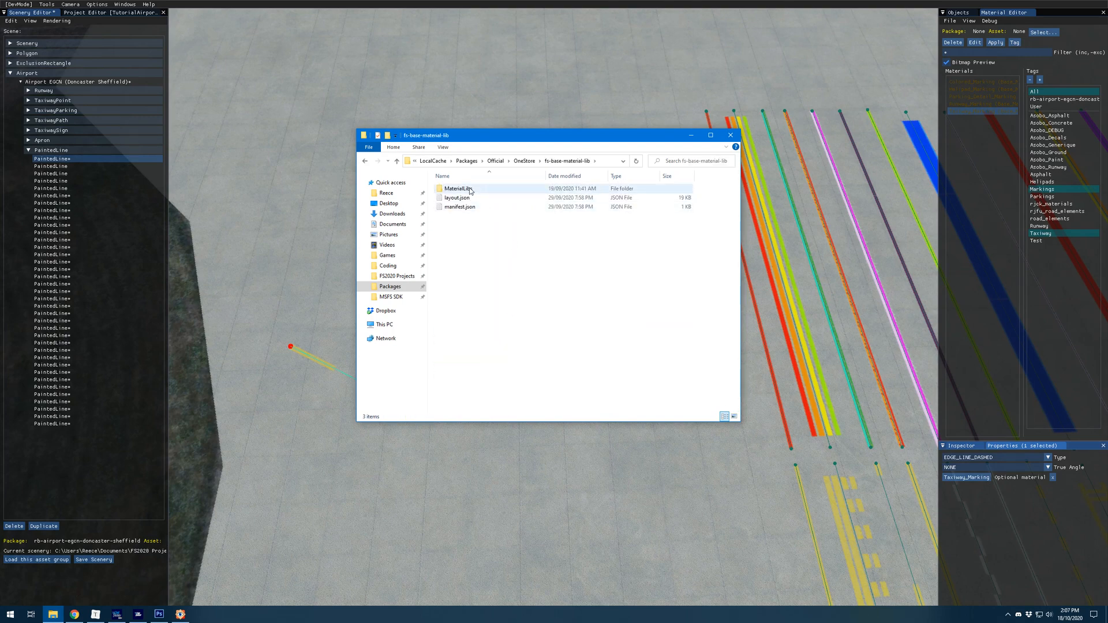
double_click(458, 188)
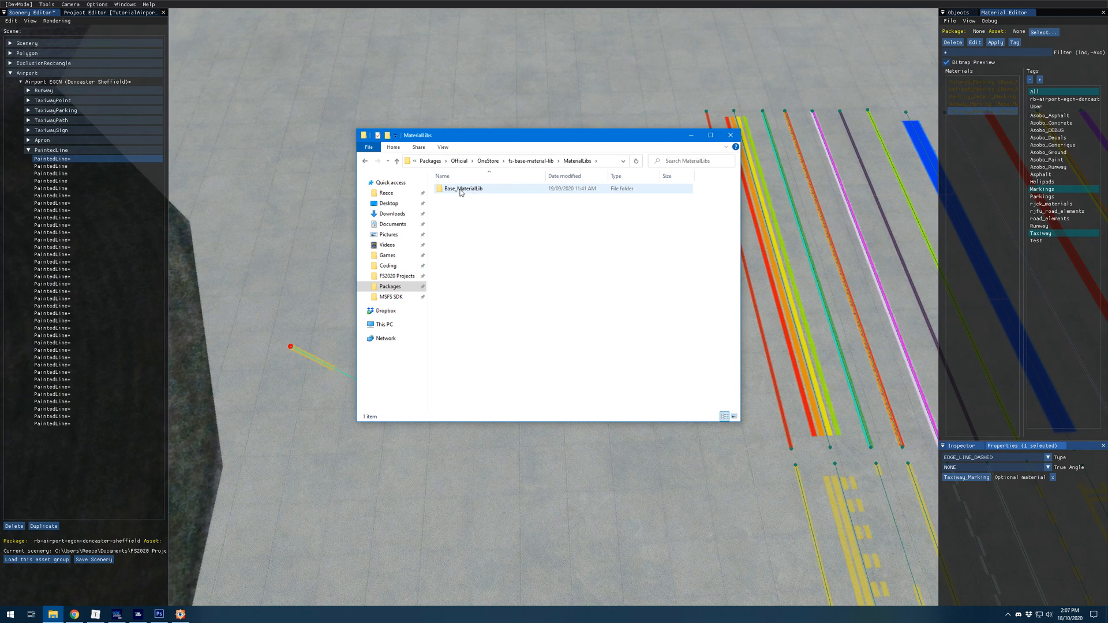
double_click(463, 188)
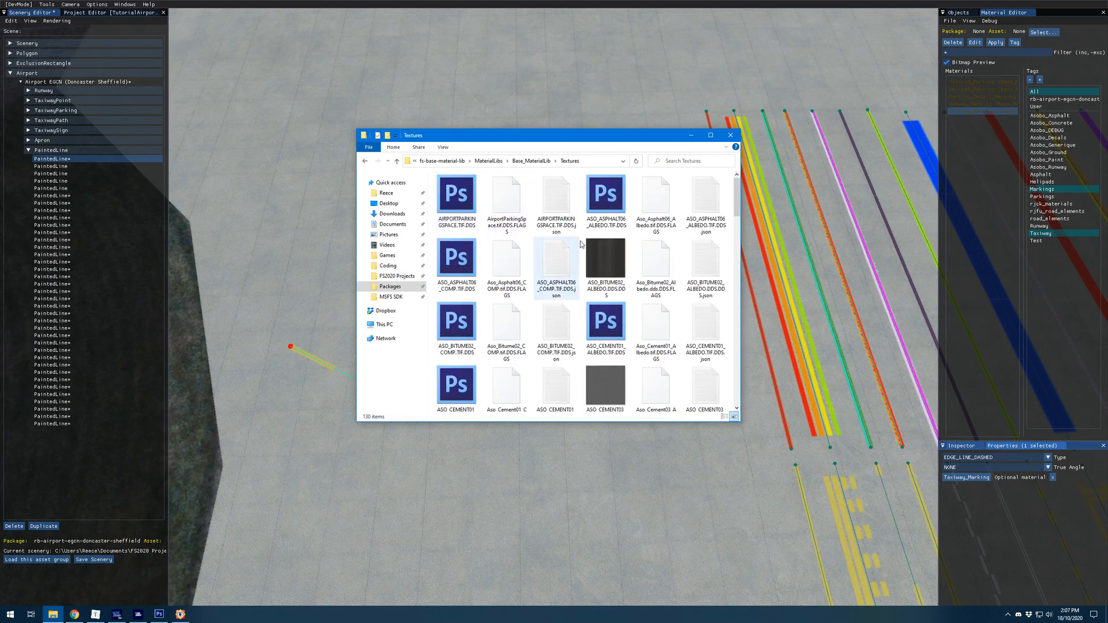
scroll("down", 3)
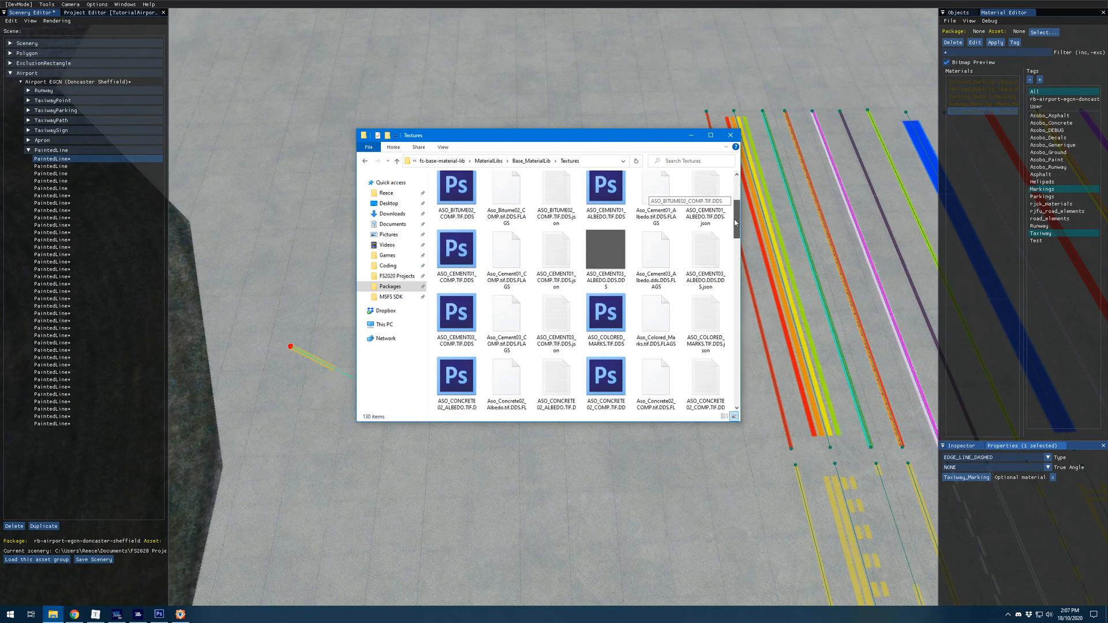
scroll("down", 3)
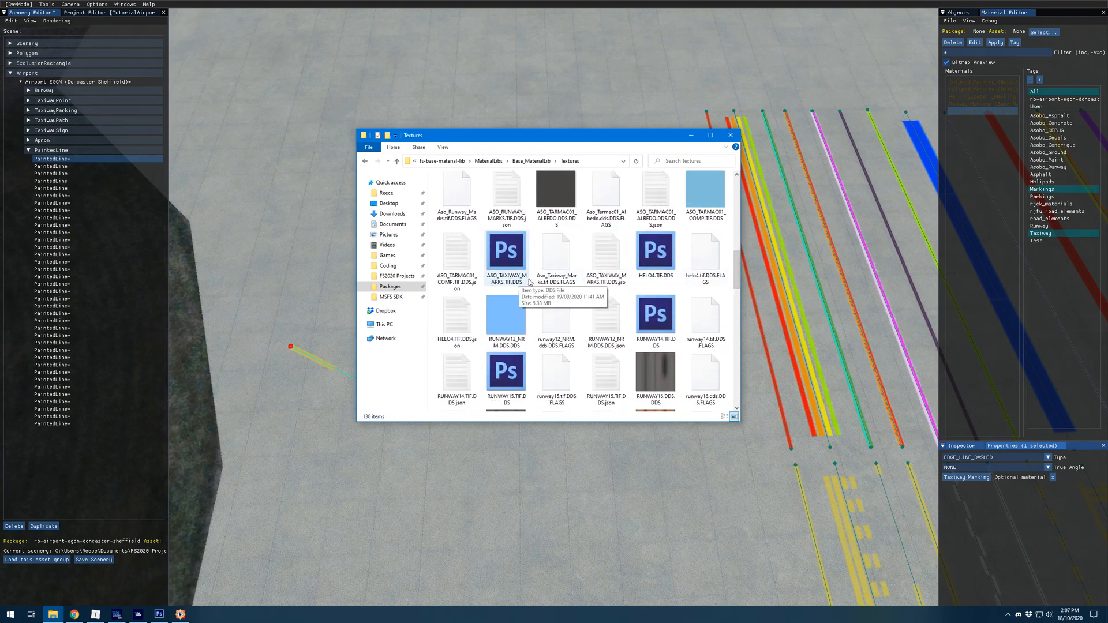
mouse_move(971, 116)
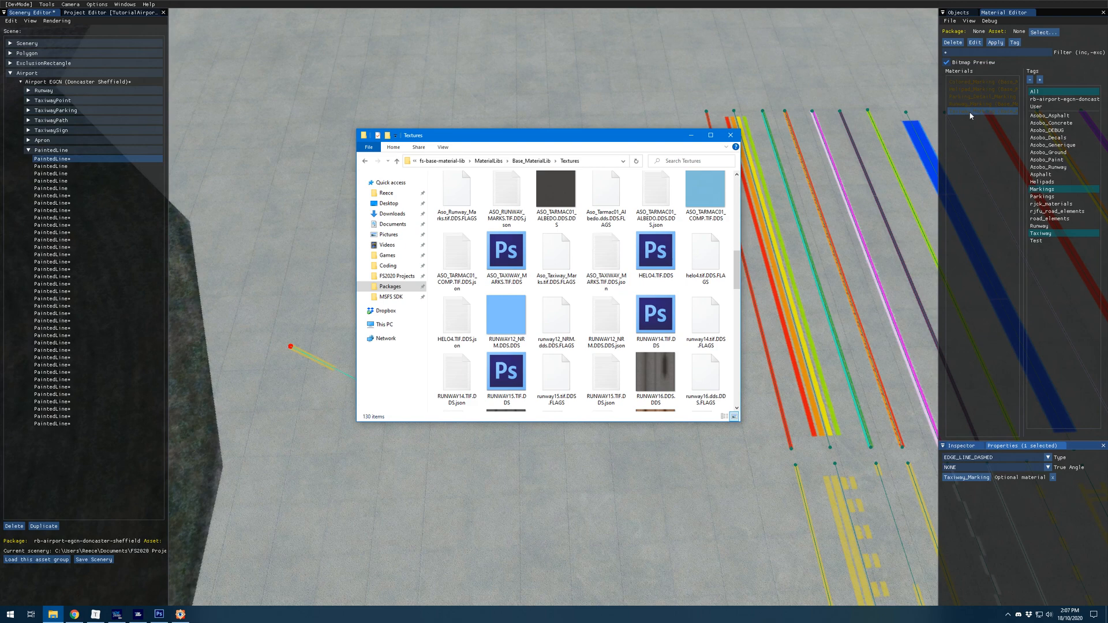
left_click(981, 111)
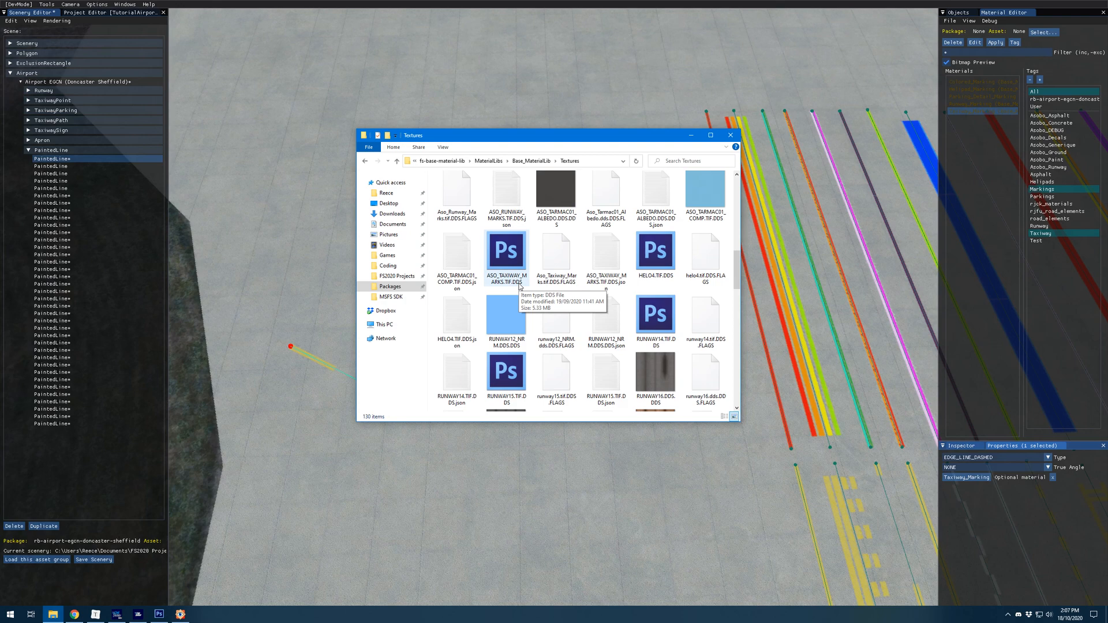
mouse_move(511, 263)
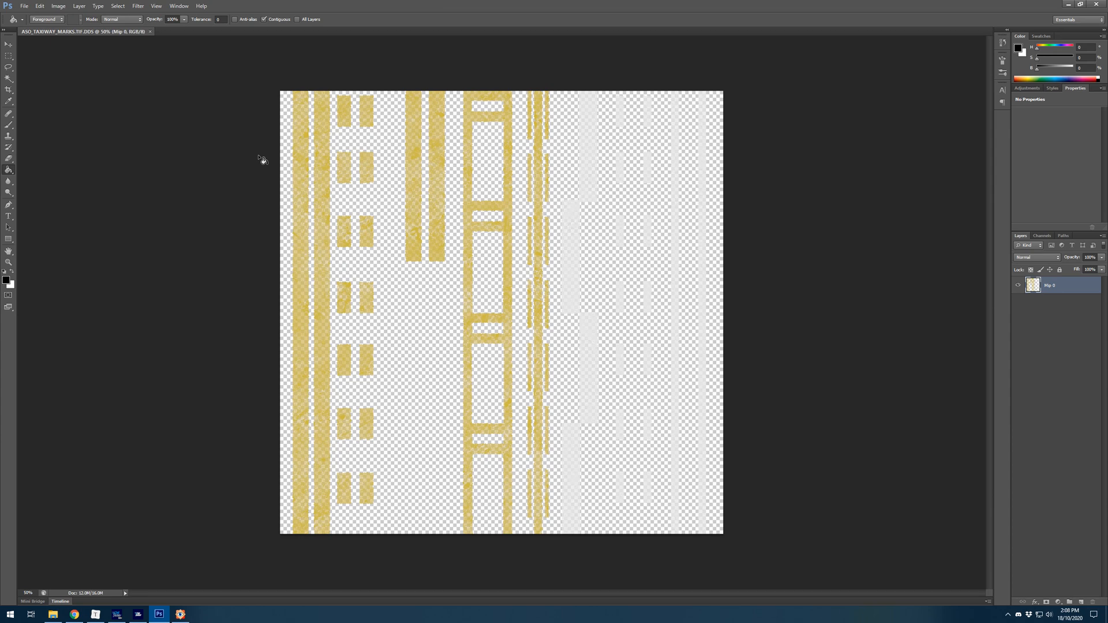
mouse_move(314, 433)
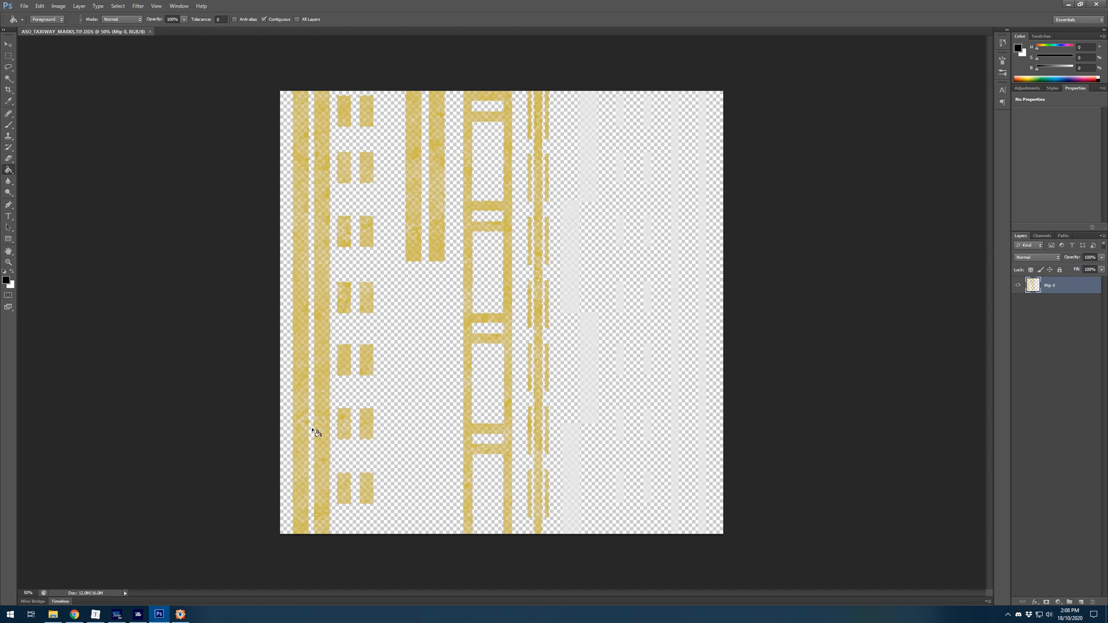
mouse_move(343, 538)
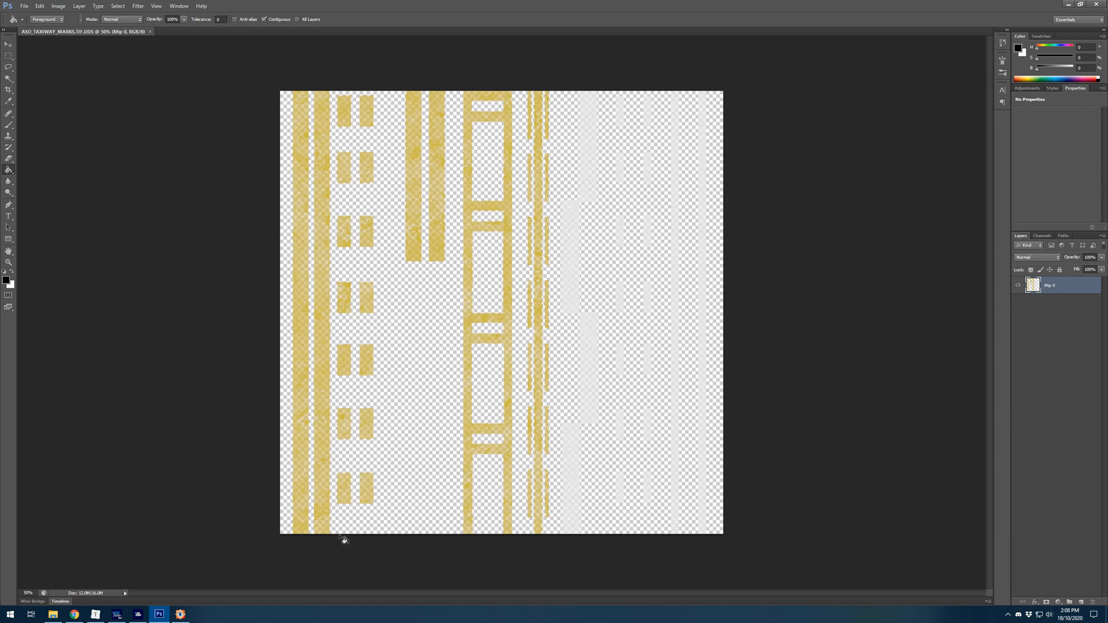
mouse_move(394, 569)
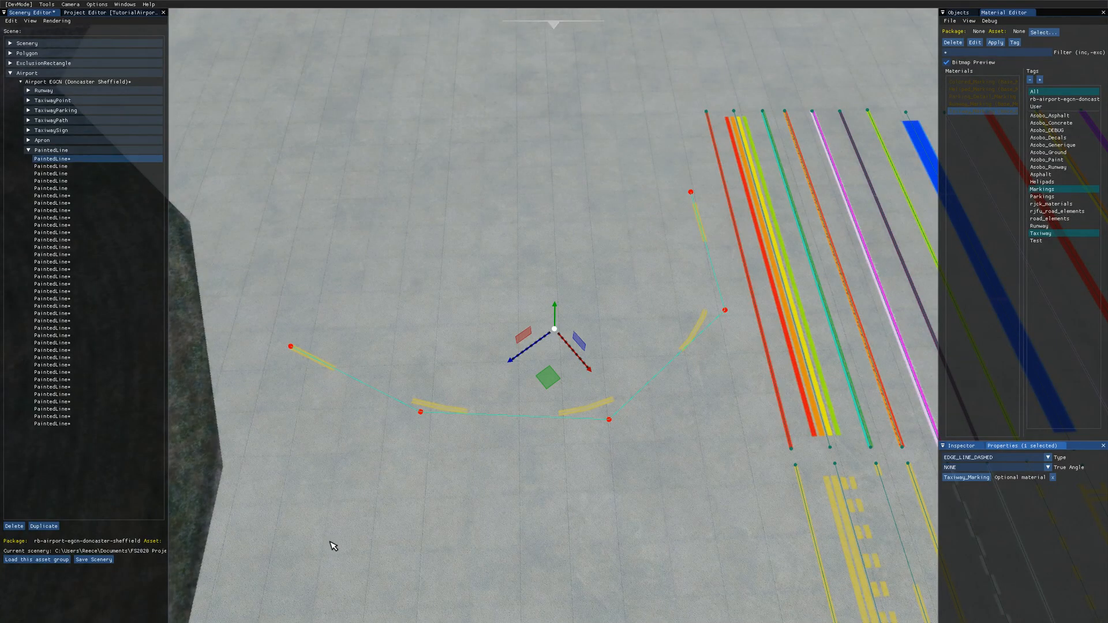
mouse_move(393, 510)
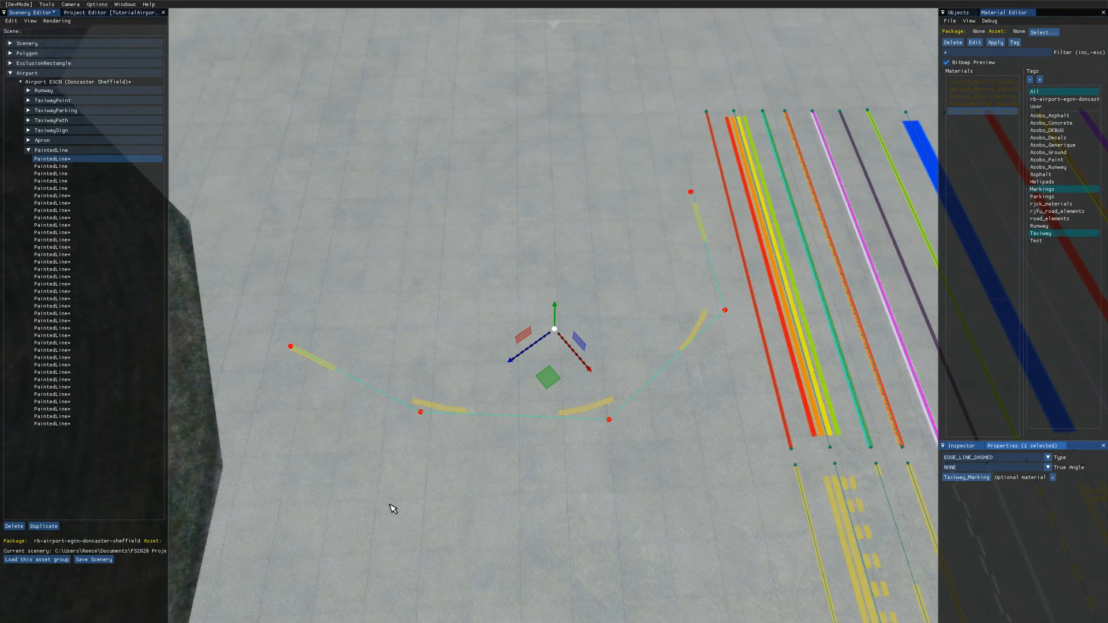
Filter the materials list by the rb-airport-egcn-doncaster tag.
left_click(1064, 98)
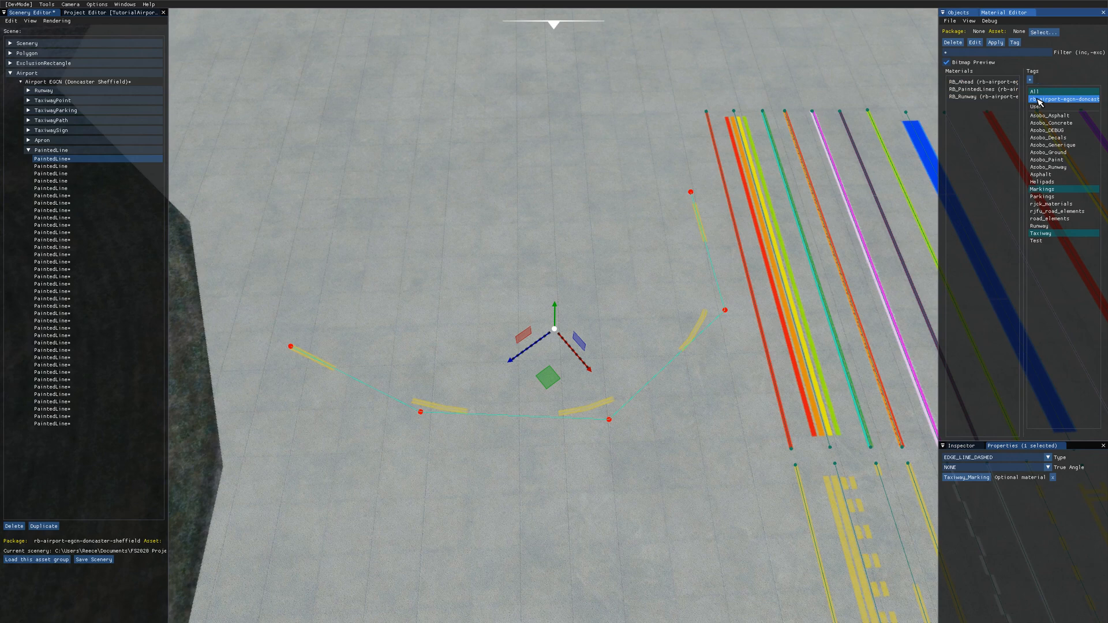
double_click(979, 89)
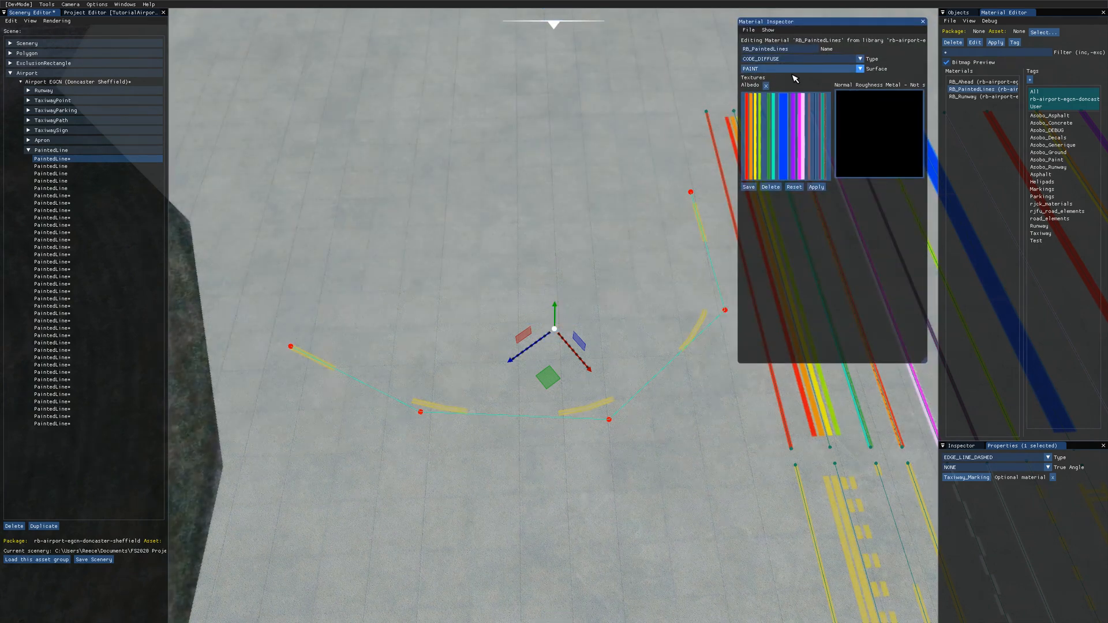
mouse_move(777, 122)
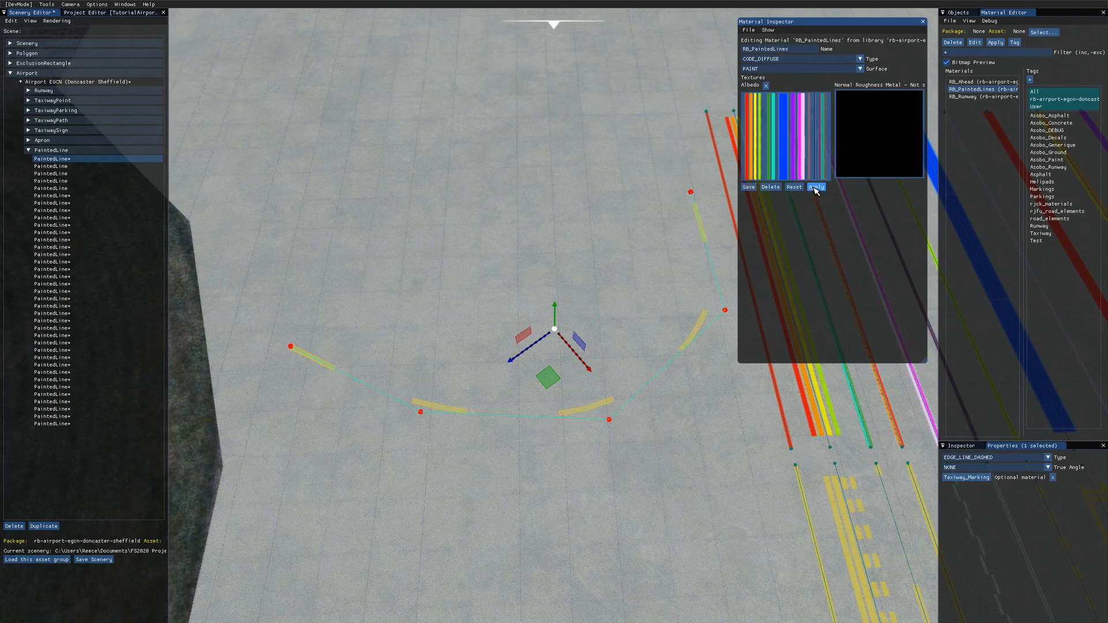
Apply RB_PaintedLines to the curved line and close the Material Inspector.
left_click(816, 187)
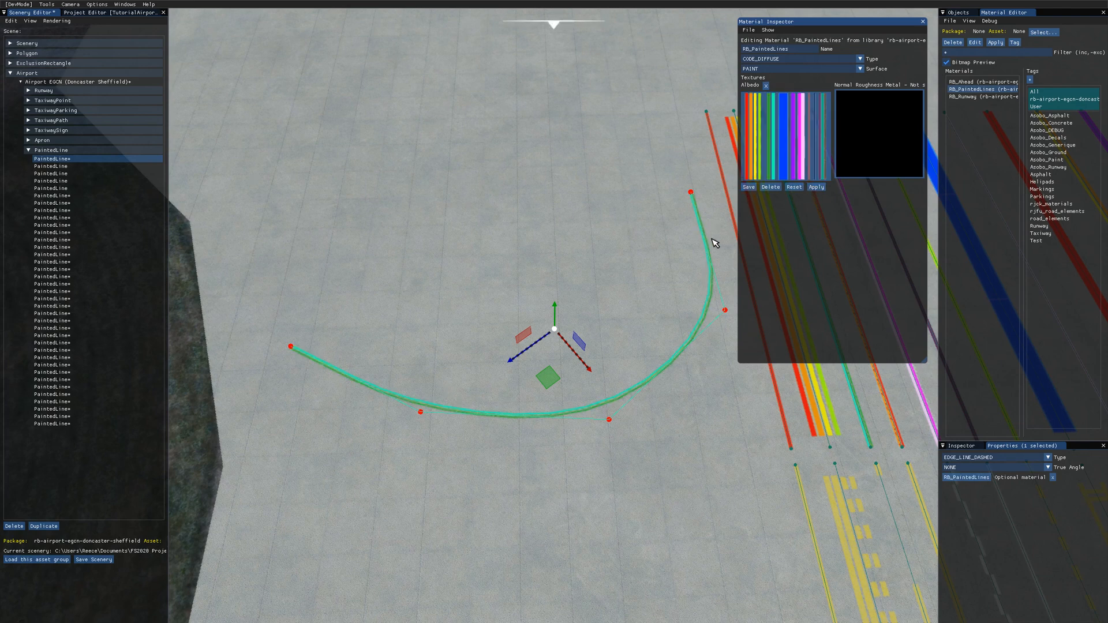
mouse_move(1011, 117)
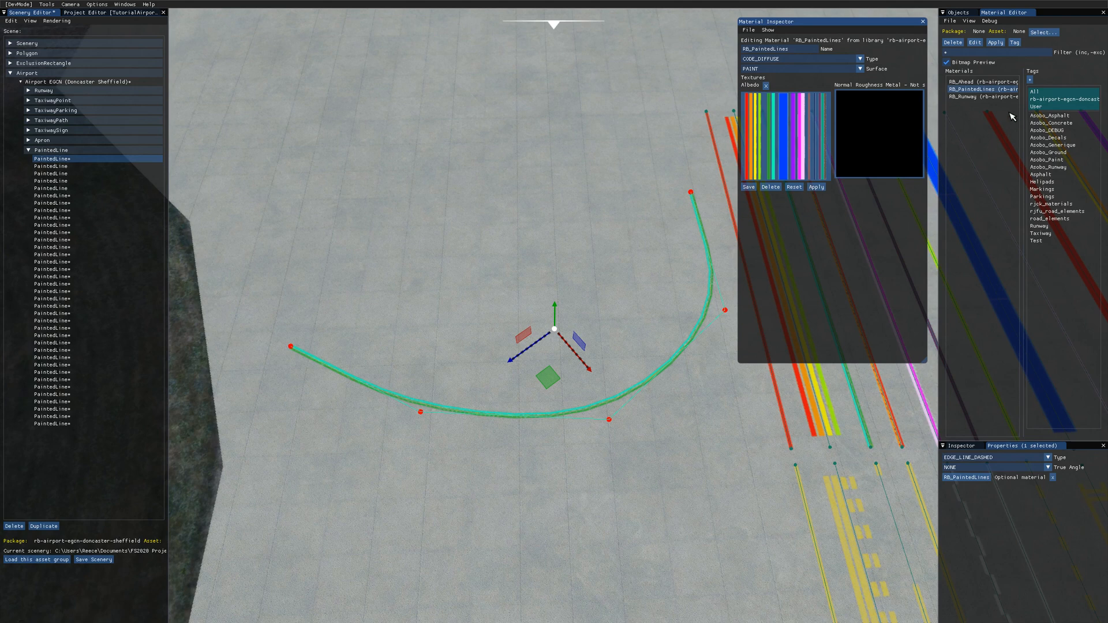
mouse_move(956, 489)
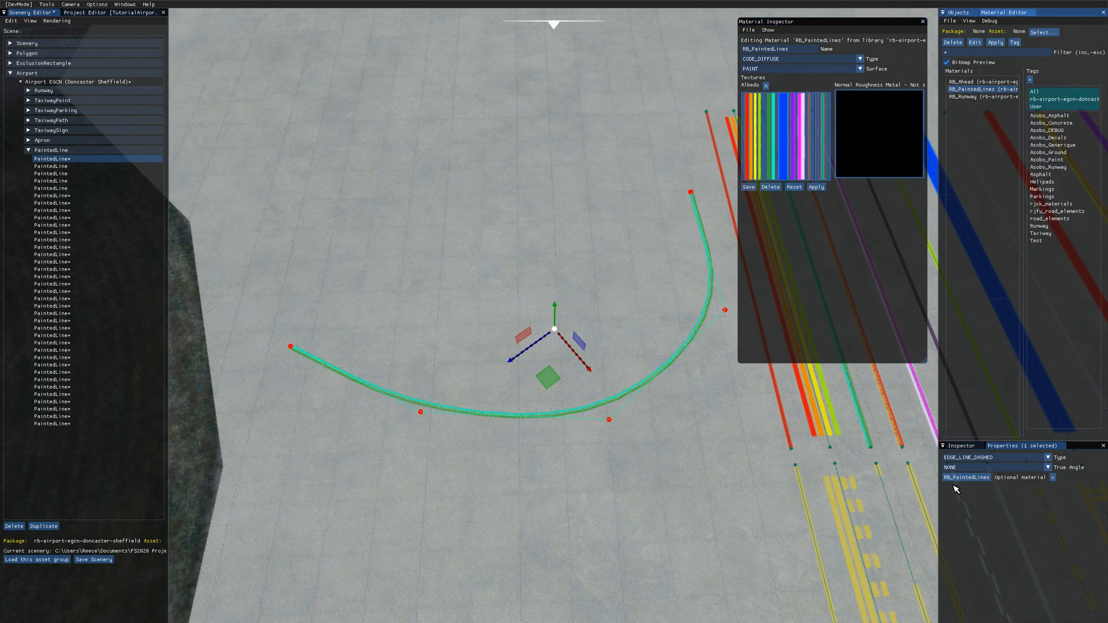
mouse_move(334, 318)
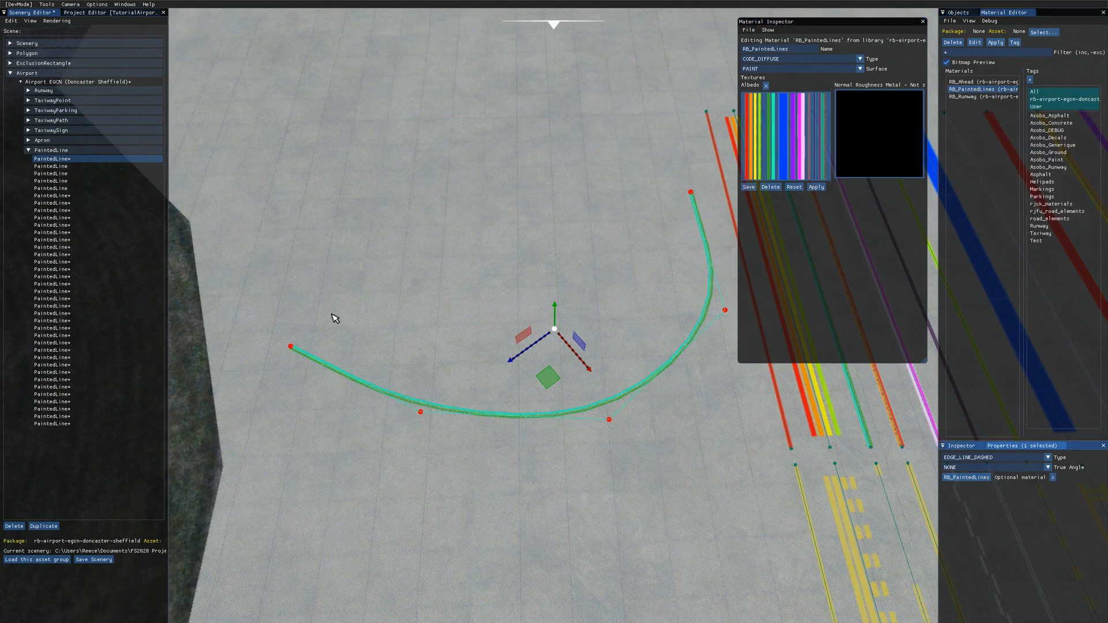
mouse_move(695, 173)
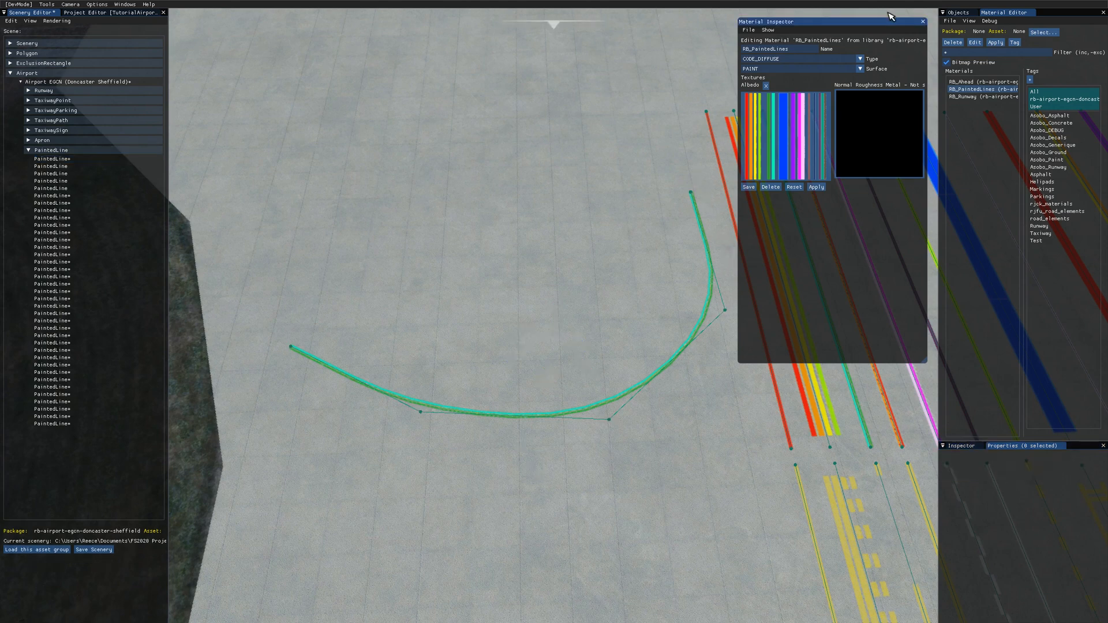
left_click(923, 21)
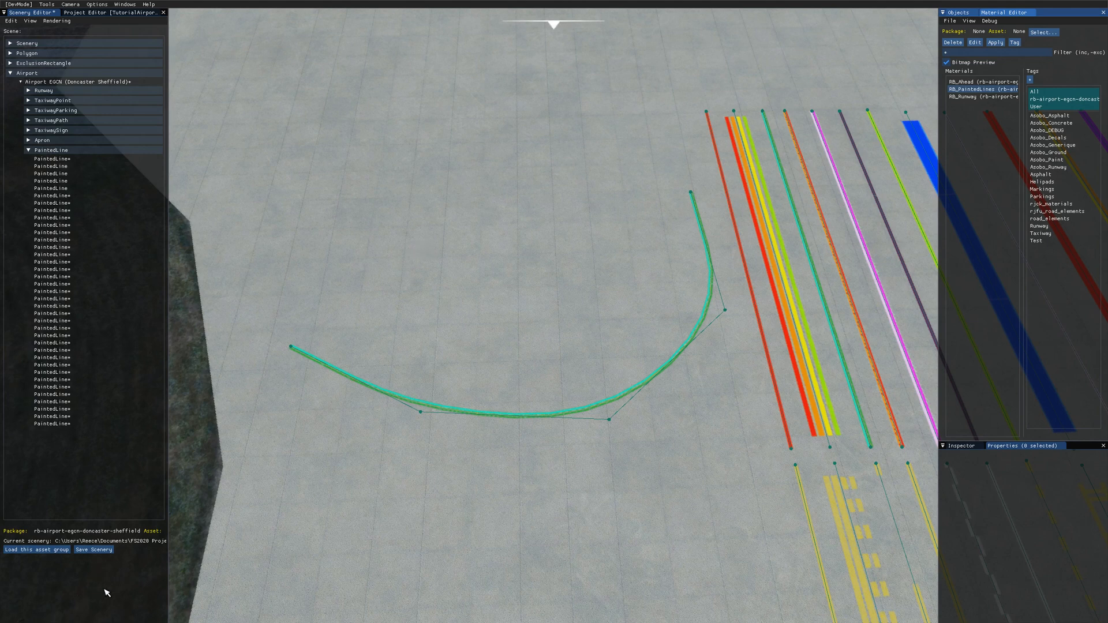
mouse_move(139, 502)
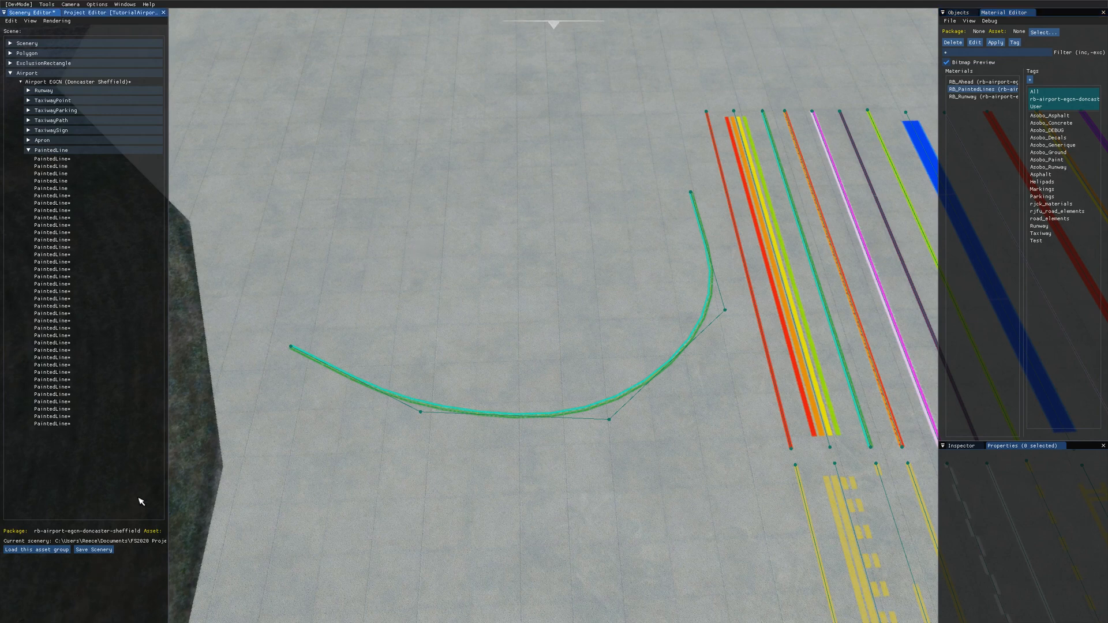
mouse_move(108, 560)
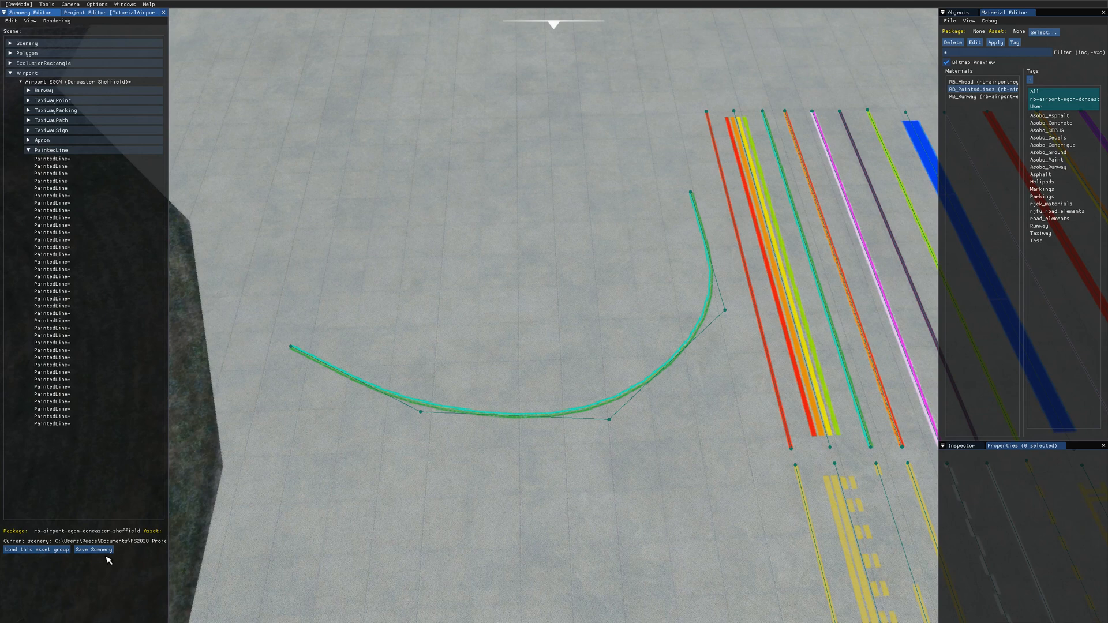
Save the airport scenery containing the green curved line.
left_click(85, 12)
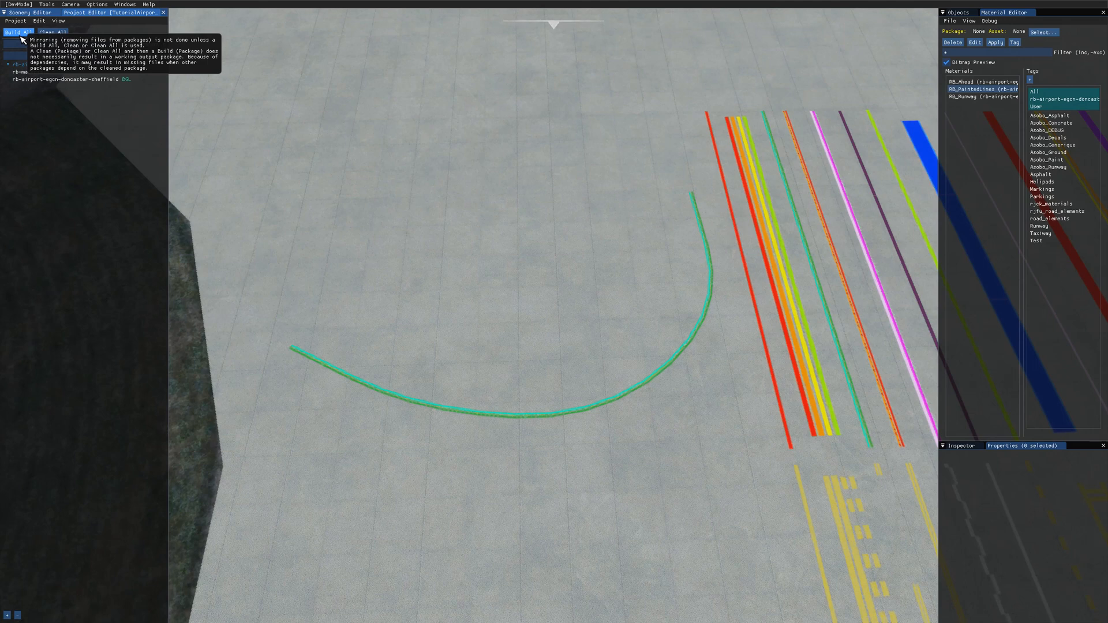
Run Build All on the rb-airport-egcn-doncaster-sheffield package and view the console log.
left_click(18, 32)
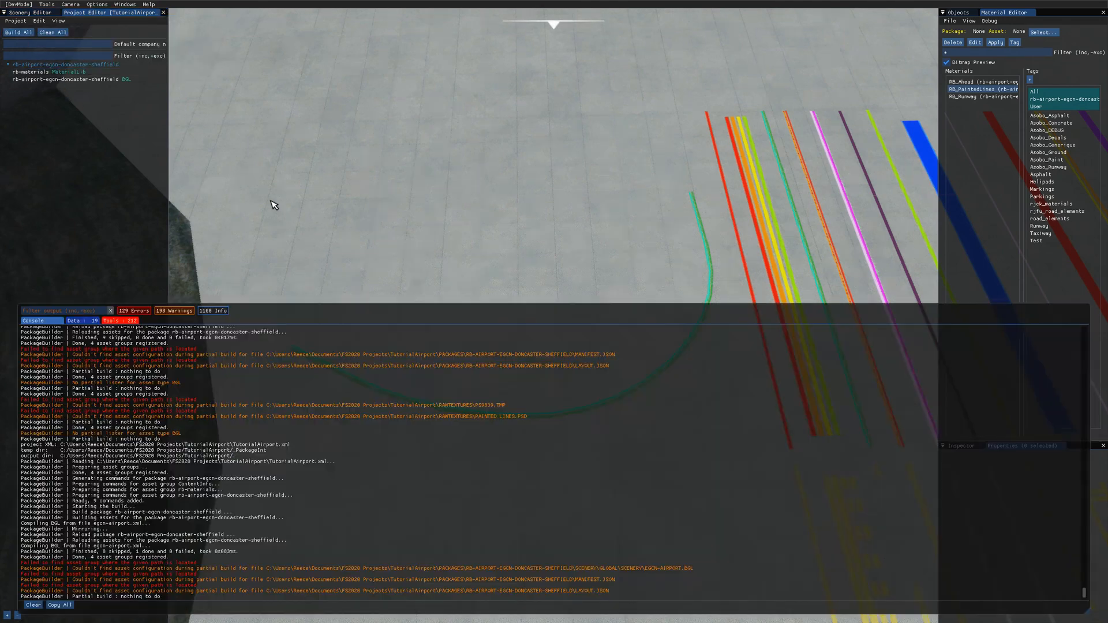
left_click(125, 3)
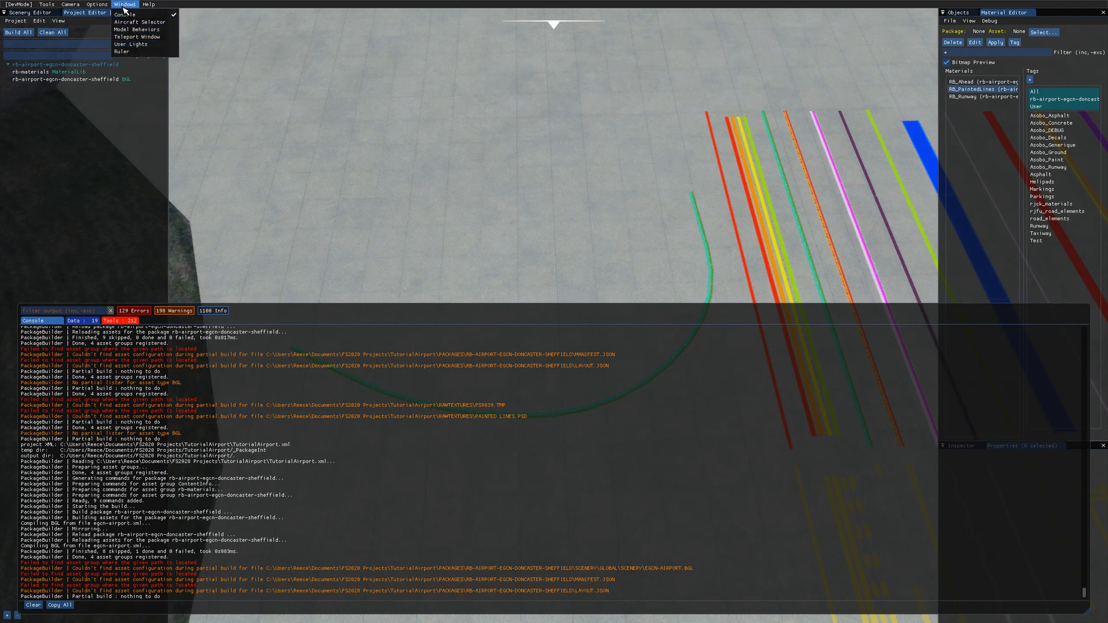
left_click(125, 14)
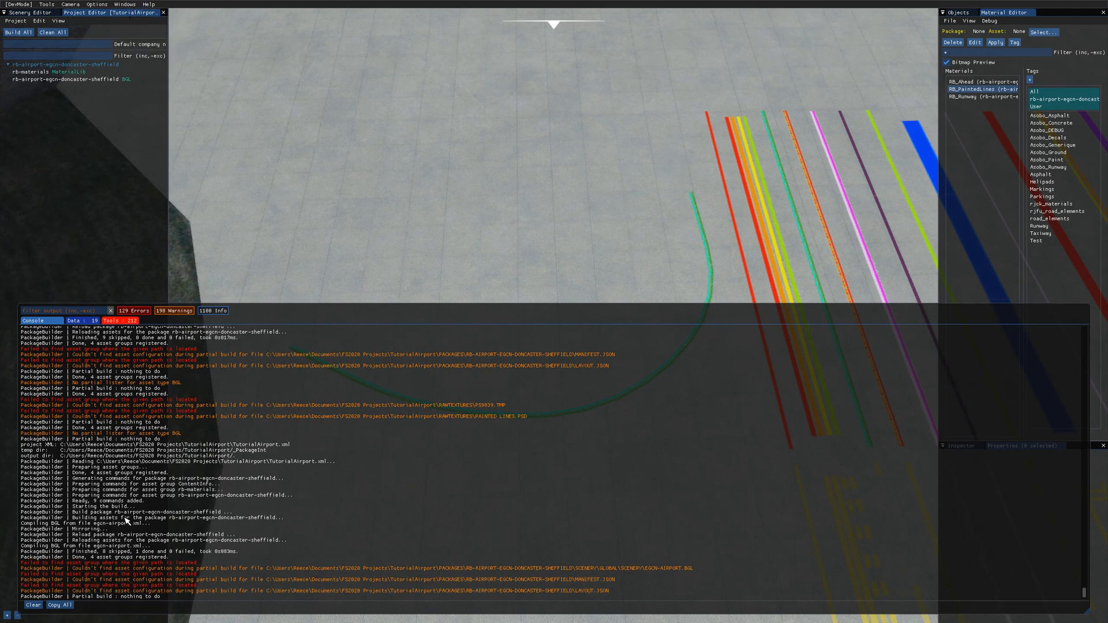